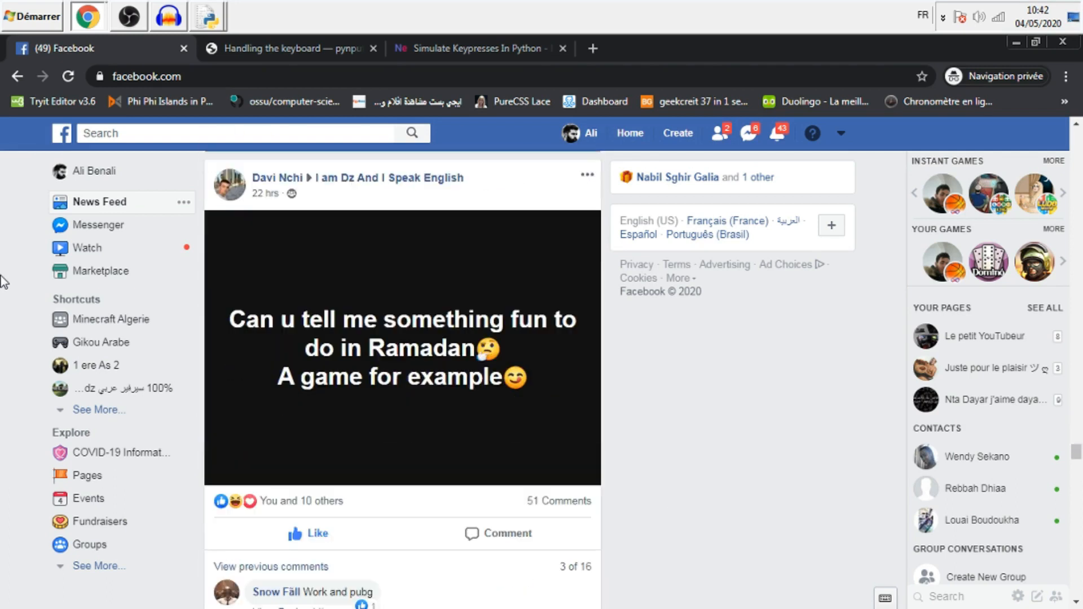
# Launch cmd from the Start search and enter a pip install command for pynput.
pyautogui.scroll(-3)
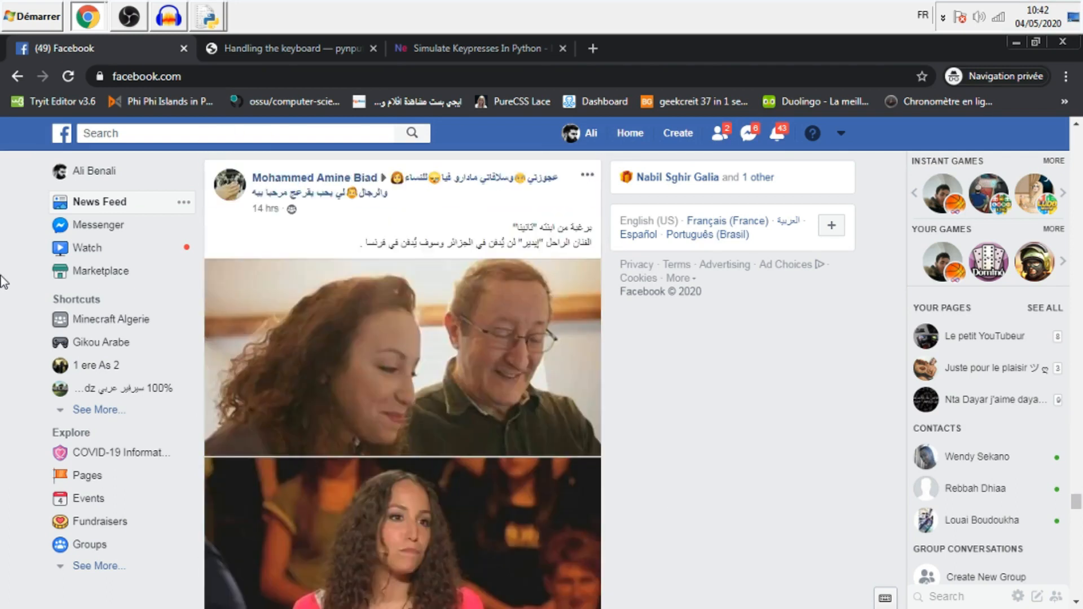
pyautogui.scroll(-3)
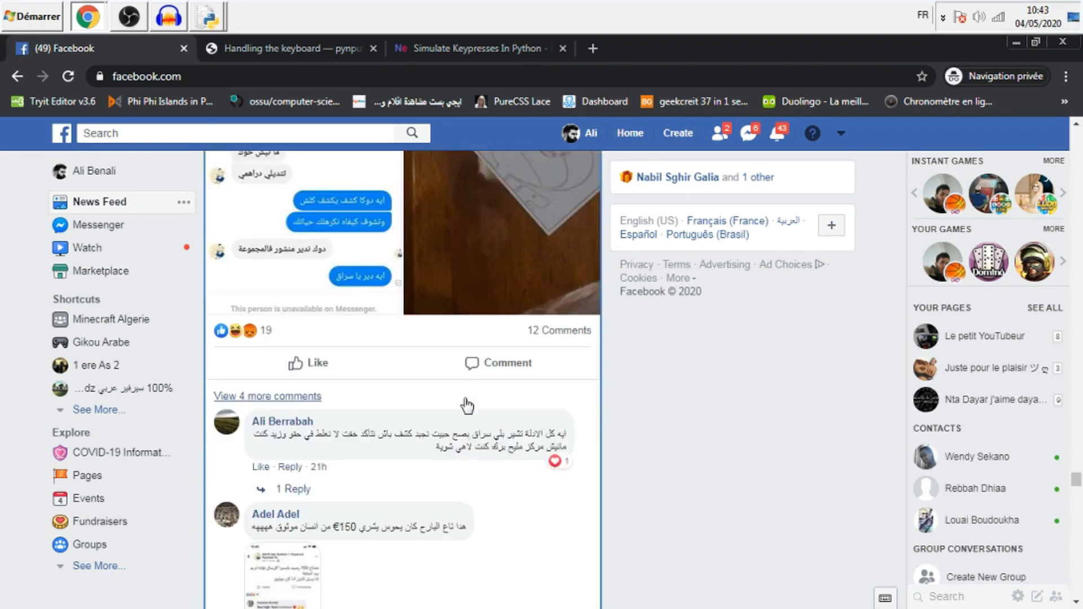
pyautogui.scroll(-3)
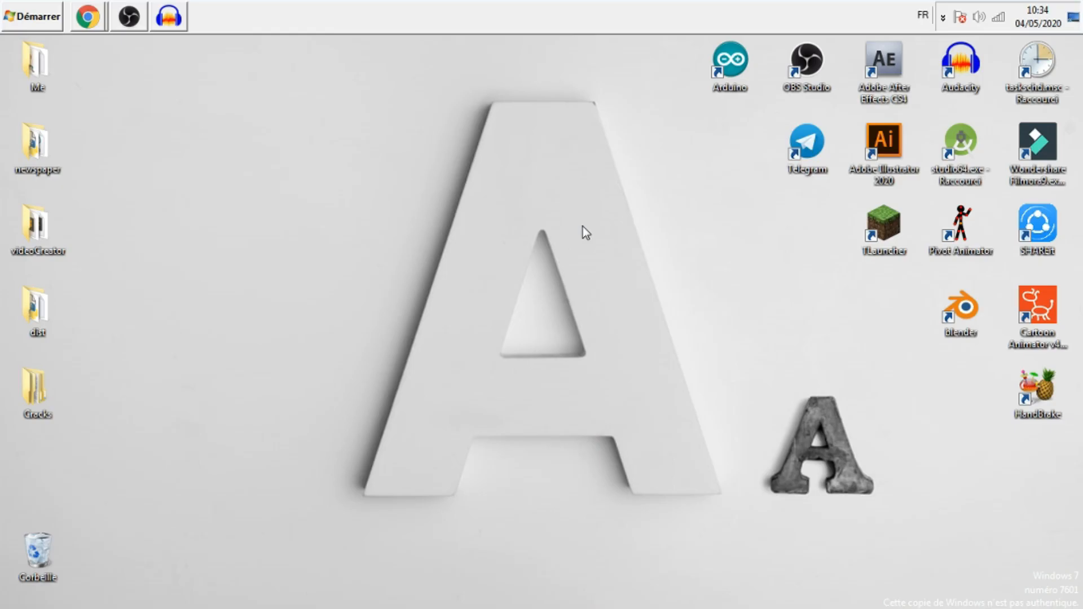
pyautogui.moveTo(557, 230)
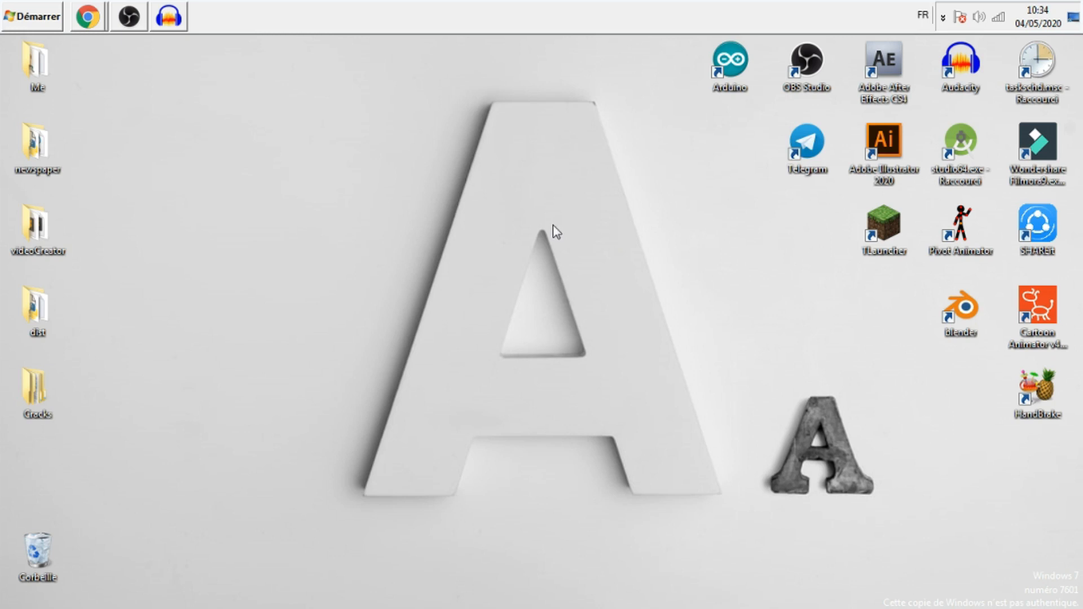
pyautogui.moveTo(172, 84)
pyautogui.write('cmd')
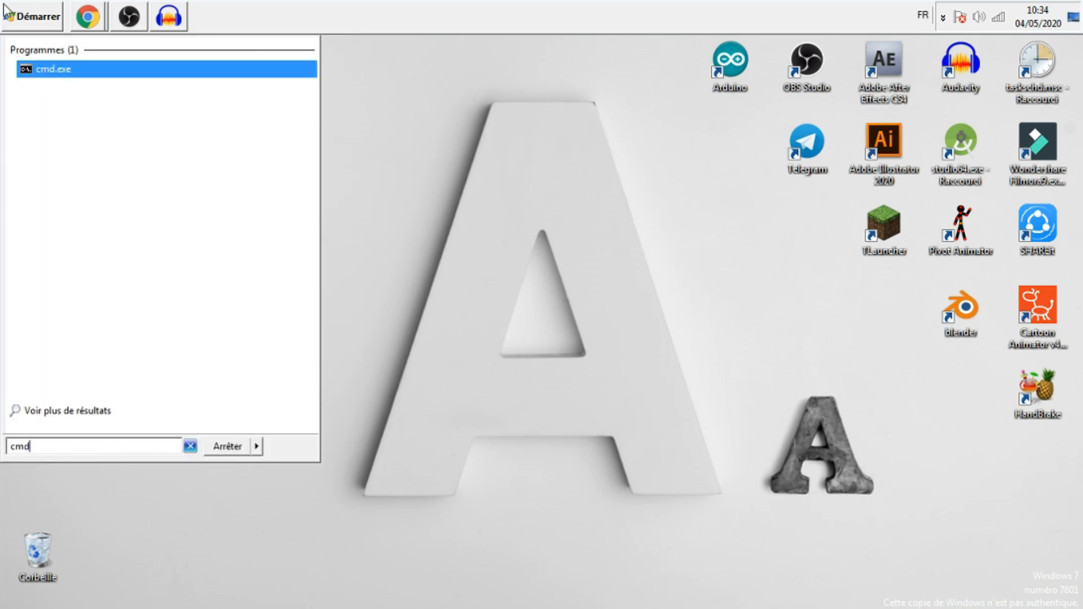
pyautogui.click(52, 69)
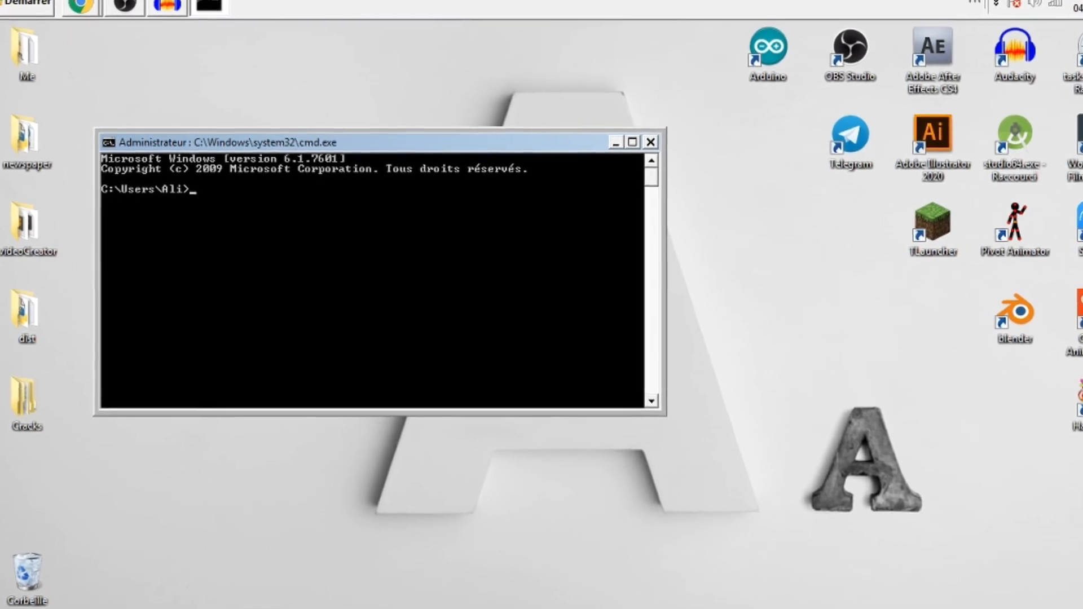
pyautogui.write('pip')
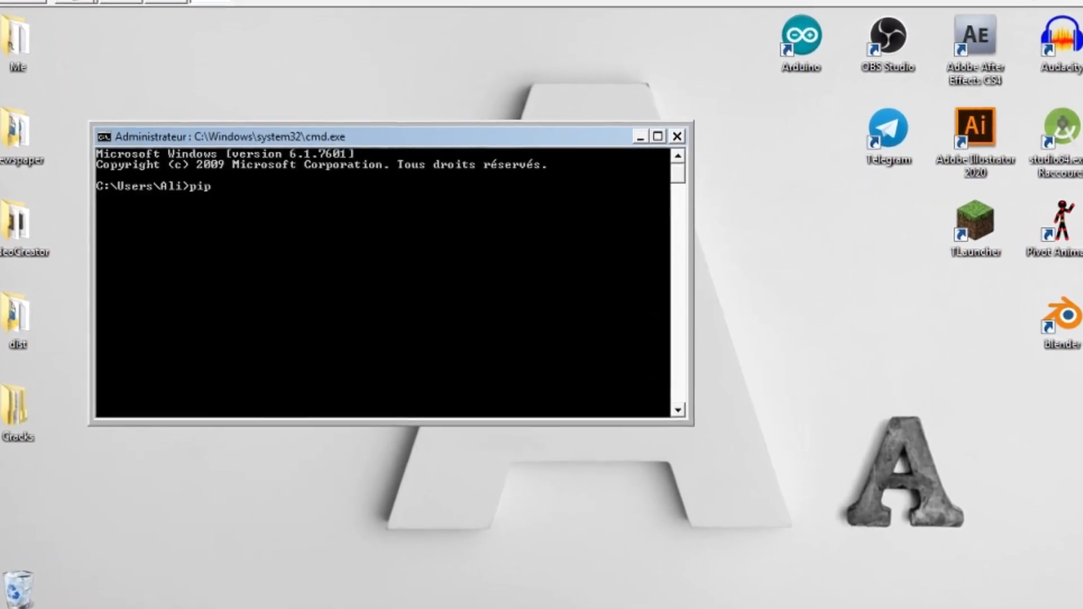
pyautogui.write('install py')
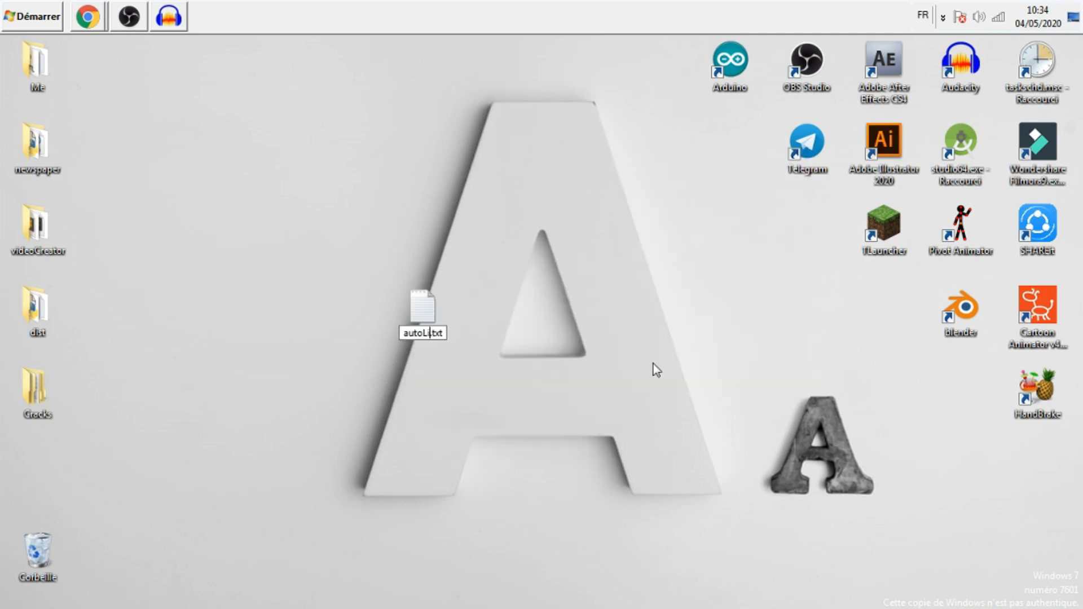
# Finish renaming the desktop file to autoLike.py and open it.
pyautogui.click(422, 303)
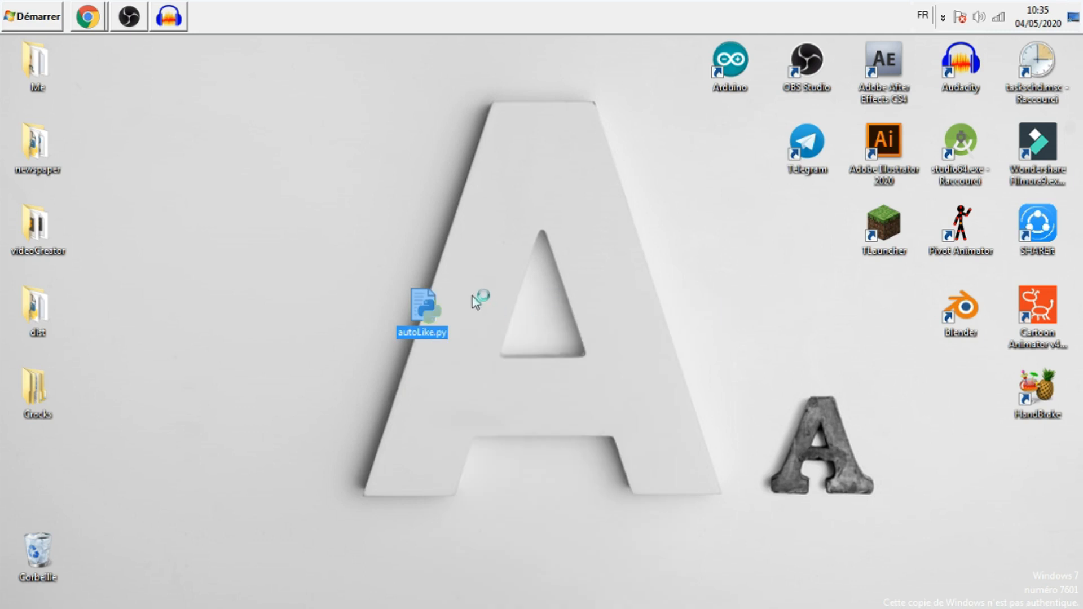
pyautogui.doubleClick(421, 301)
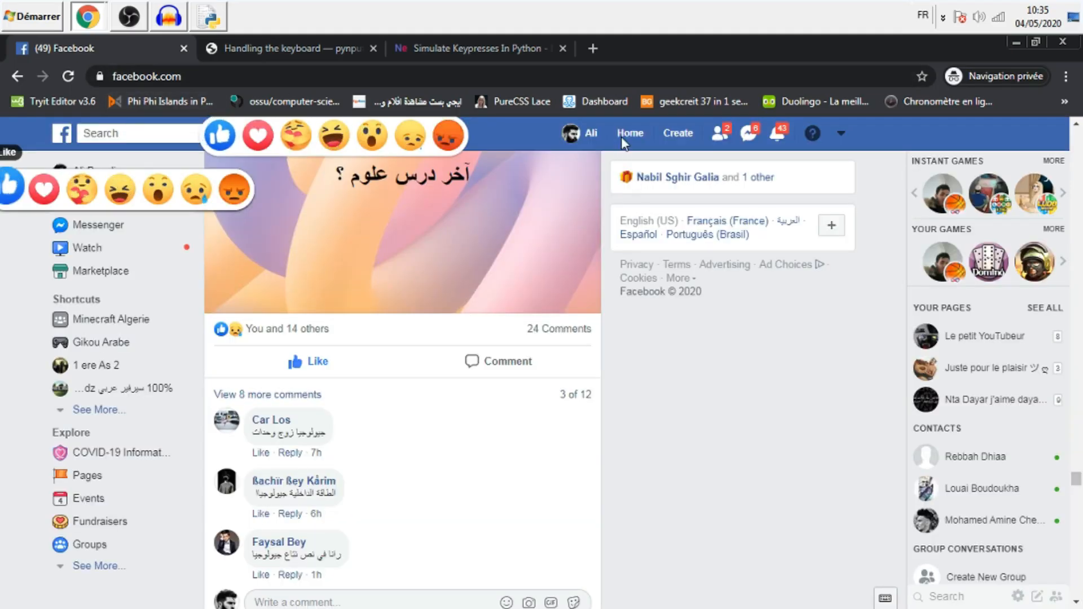
# Focus the Facebook feed so J moves through the posts.
pyautogui.click(629, 134)
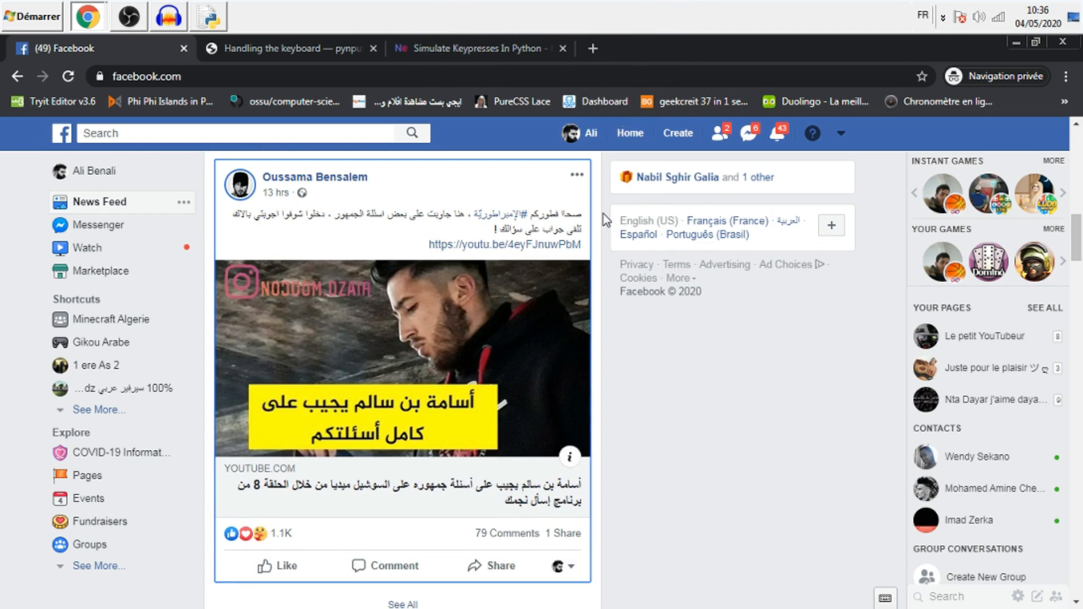
pyautogui.moveTo(570, 457)
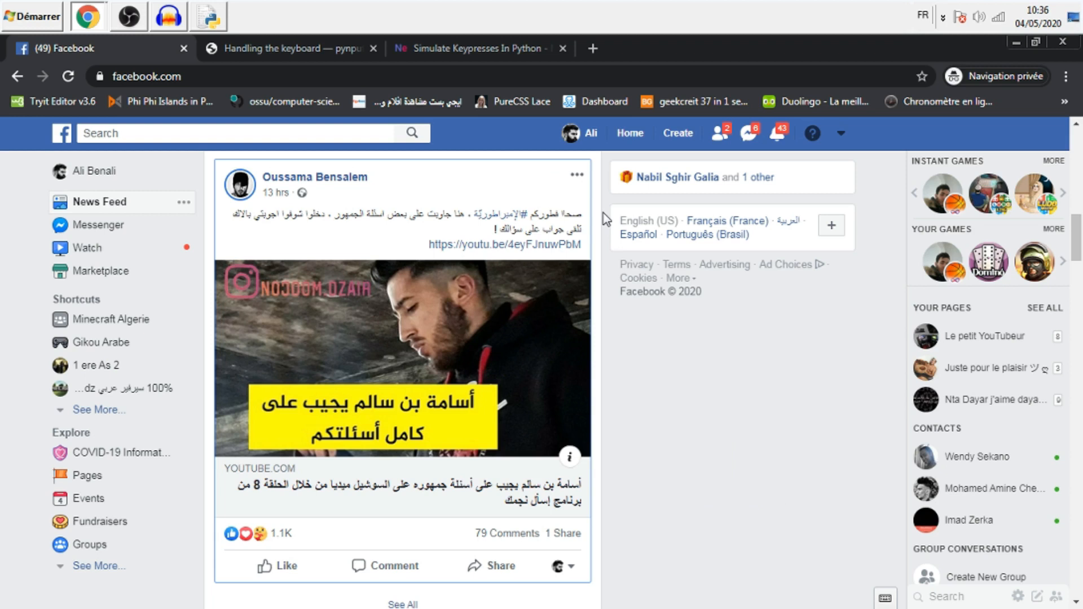
# Write 'from pynput.keyboard import Key, Controller' at the top of autoLike.py.
pyautogui.click(209, 15)
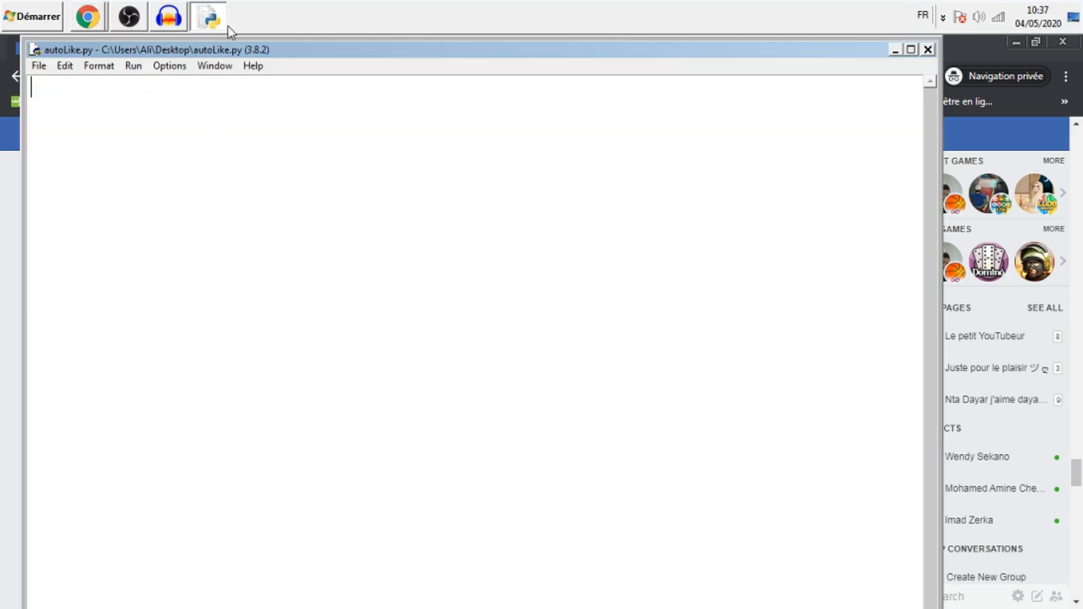
pyautogui.moveTo(282, 149)
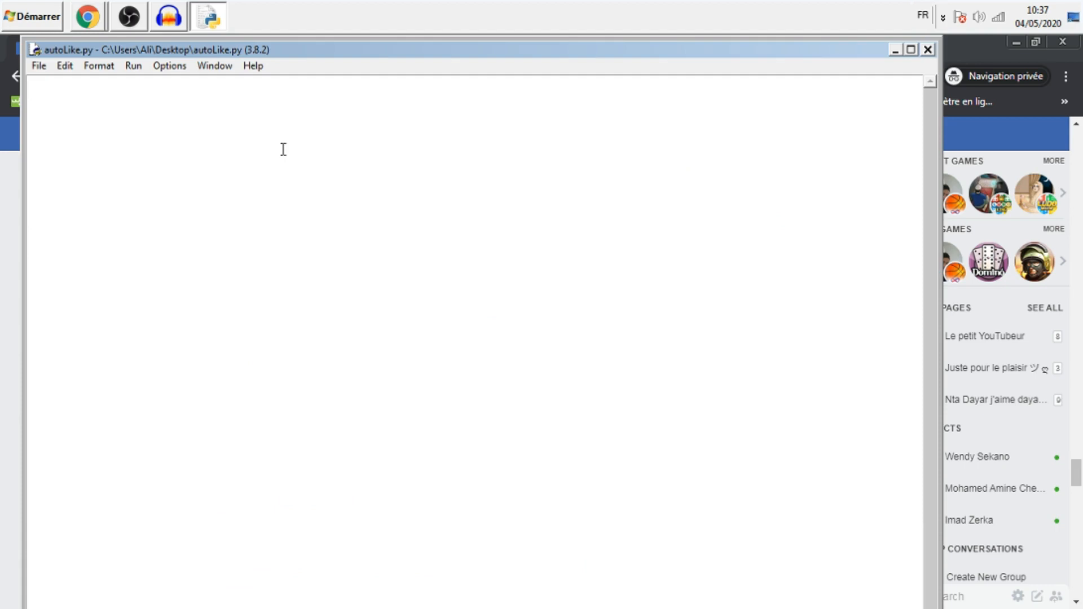
pyautogui.write('from')
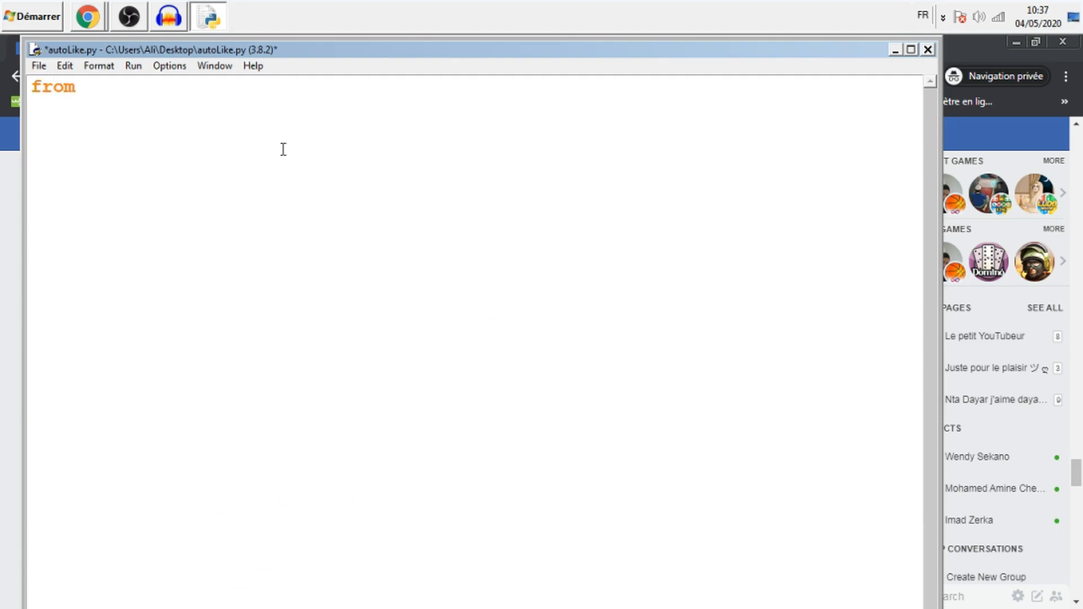
pyautogui.write('pynput')
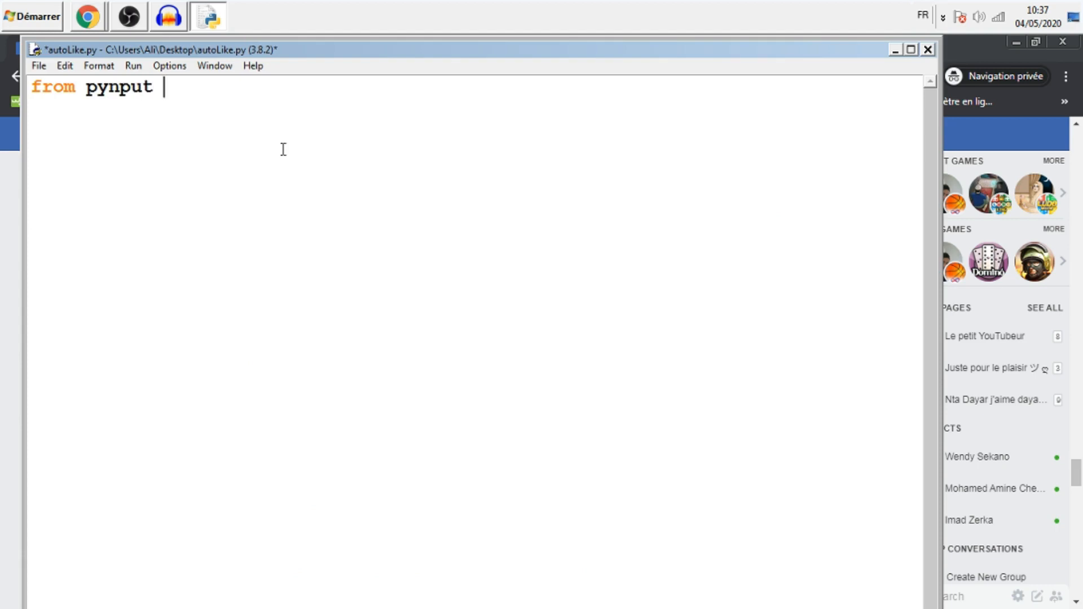
pyautogui.write('import')
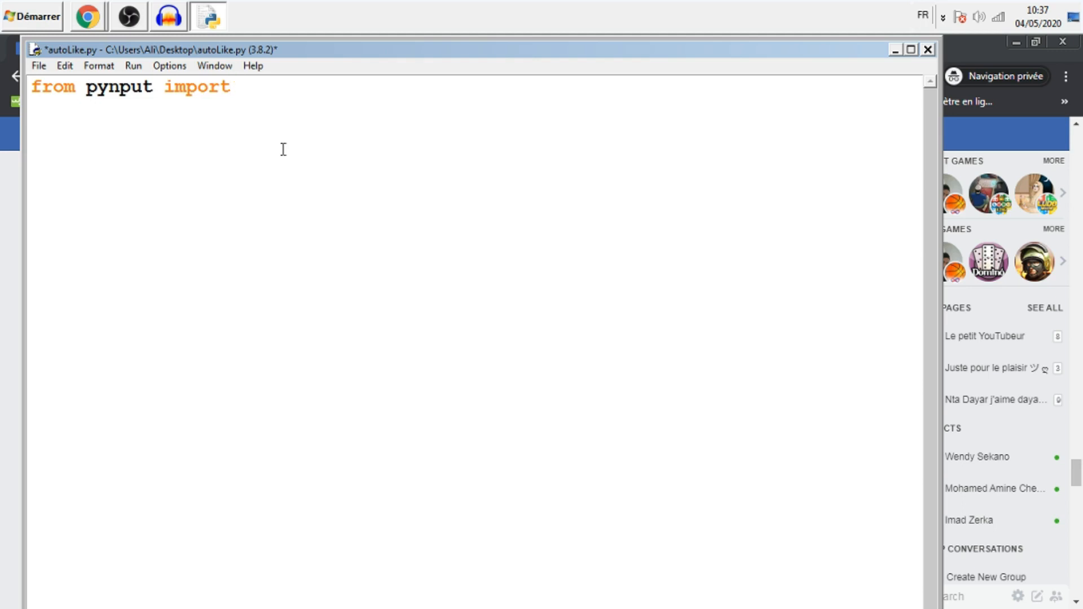
pyautogui.write('.k')
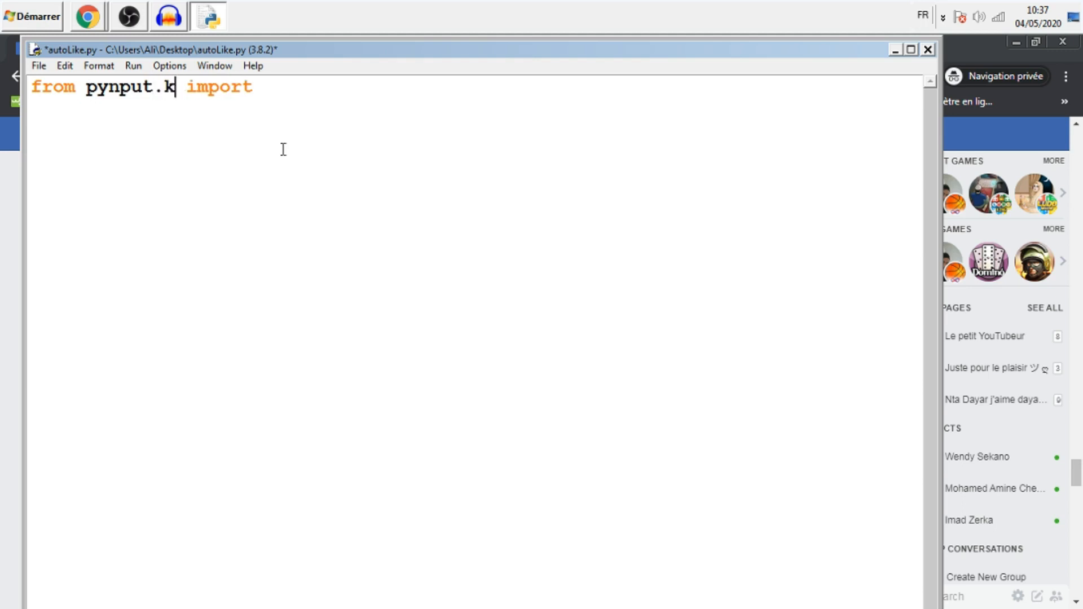
pyautogui.write('eyb')
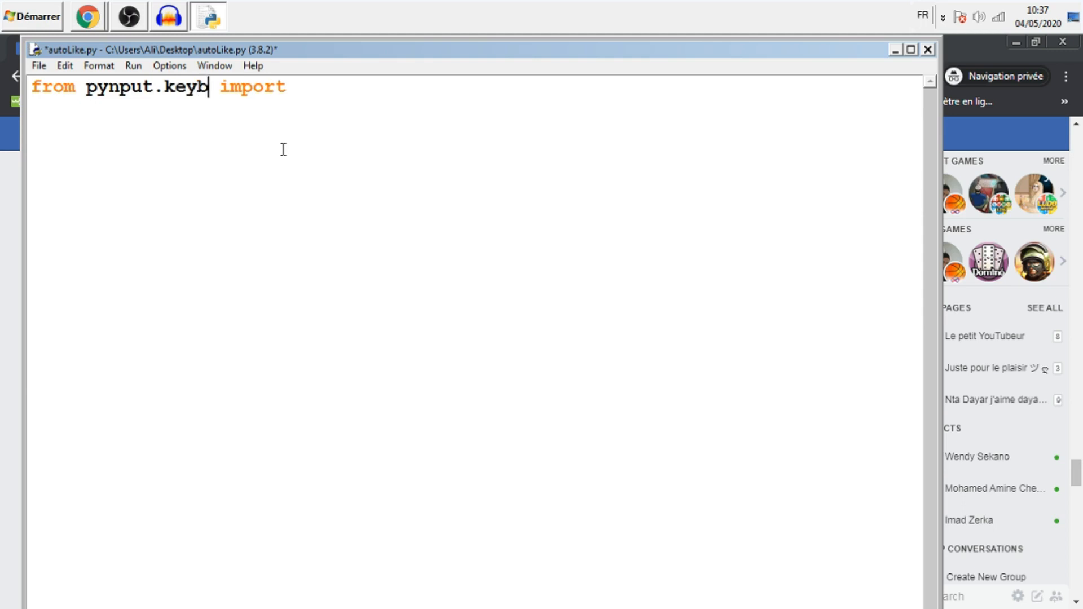
pyautogui.write('oard')
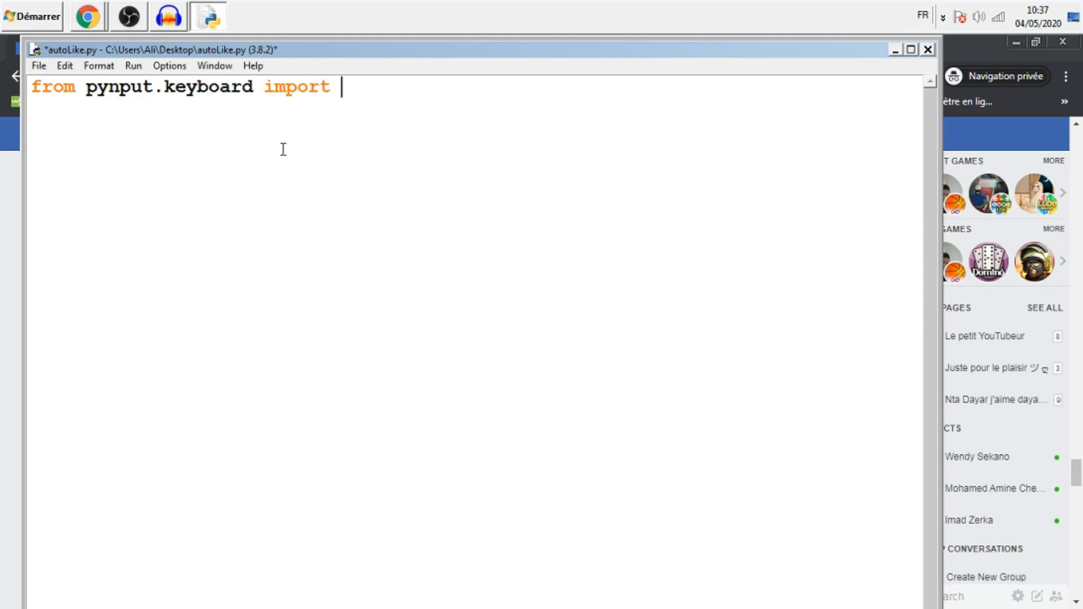
pyautogui.write('kje')
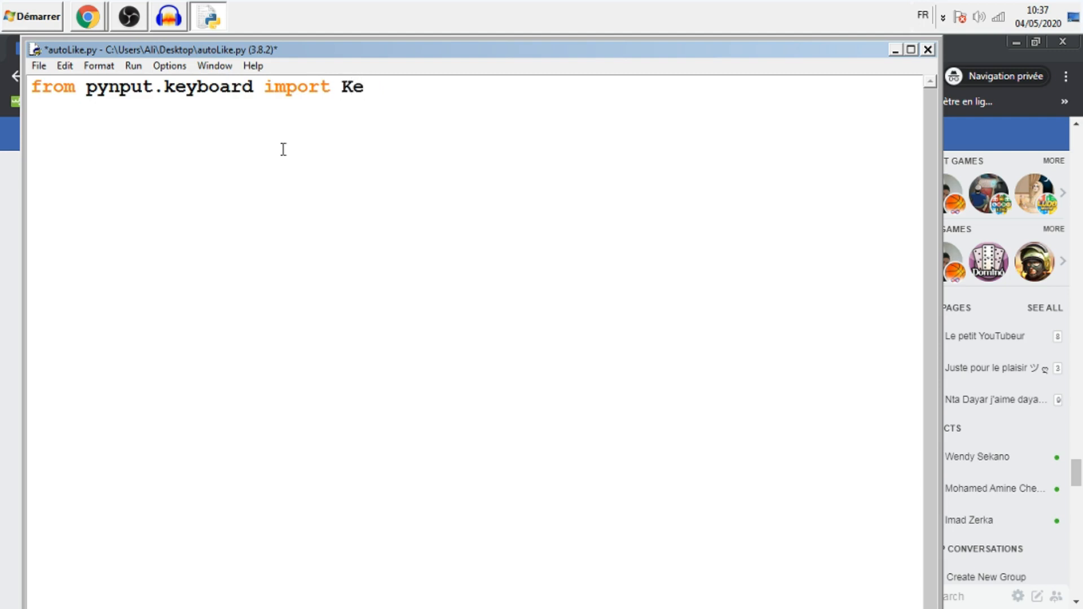
pyautogui.write('y, Controller')
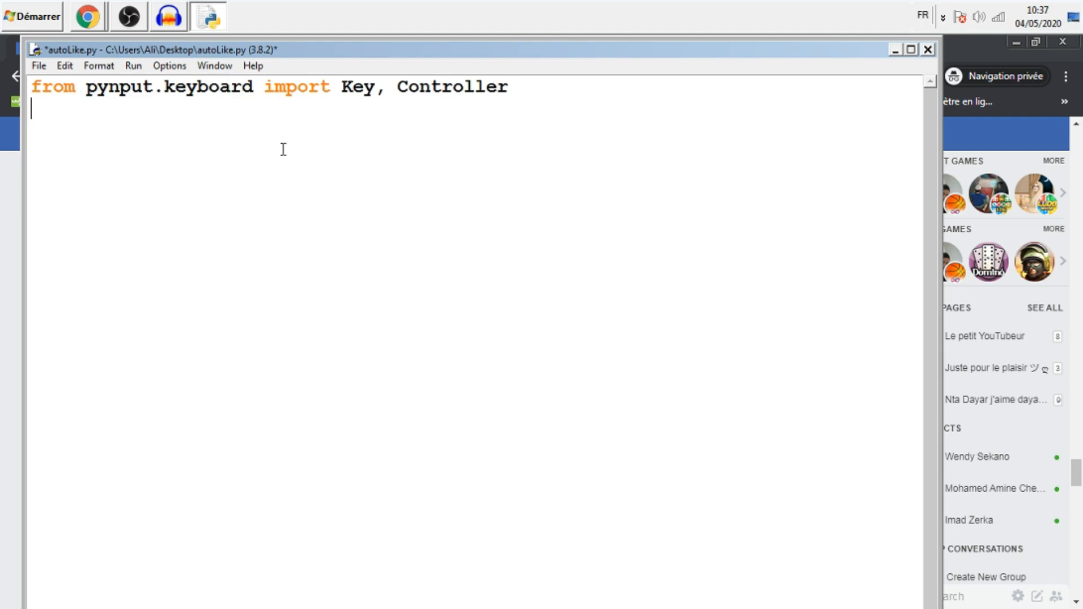
# Add 'import time' and the line keyboard = controller().
pyautogui.write('import')
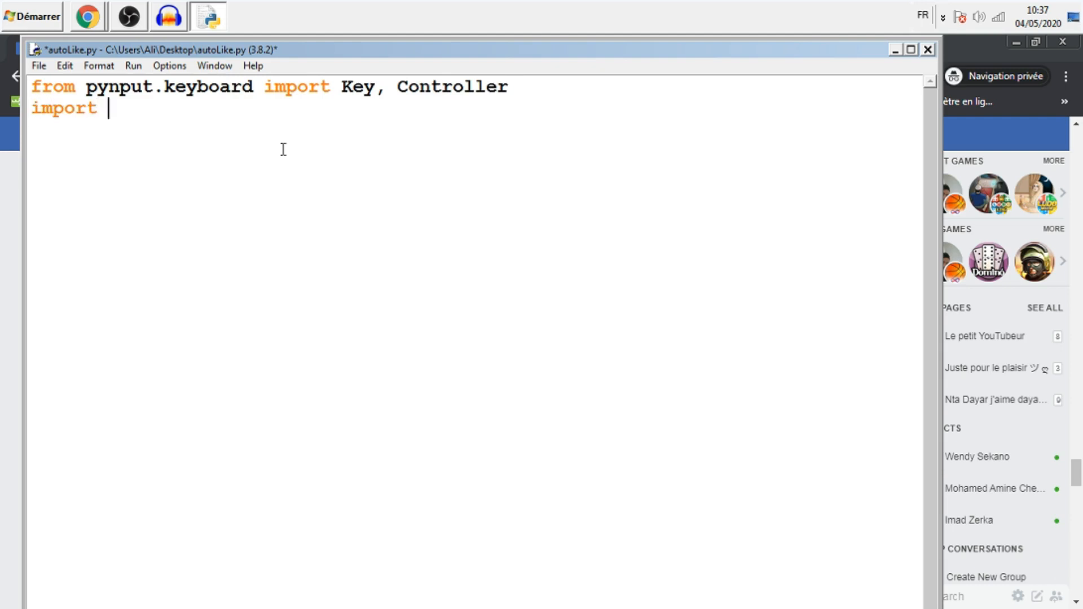
pyautogui.write('time')
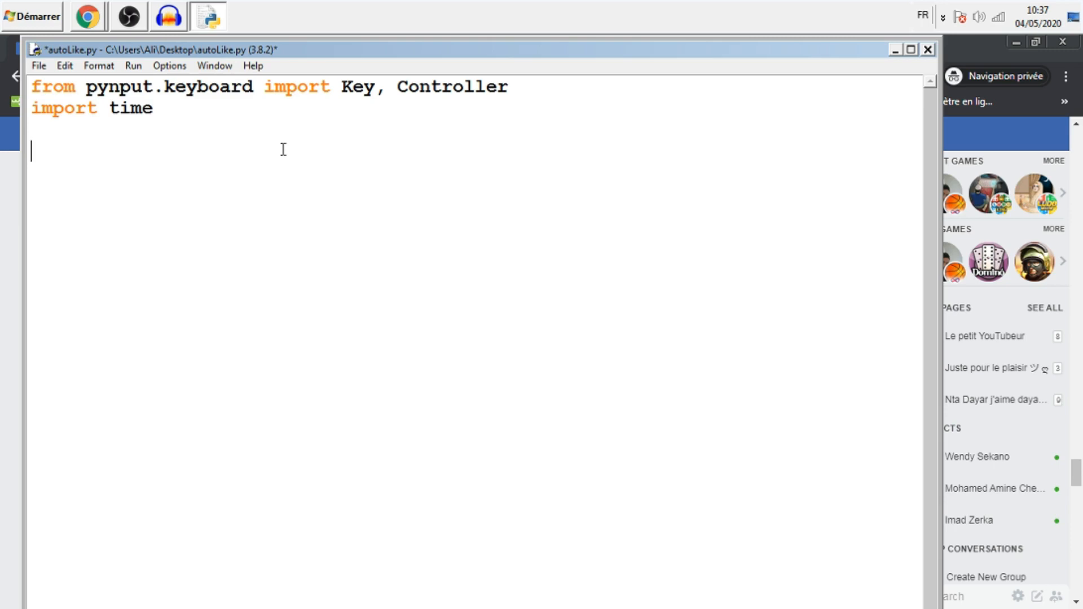
pyautogui.write('keyboa')
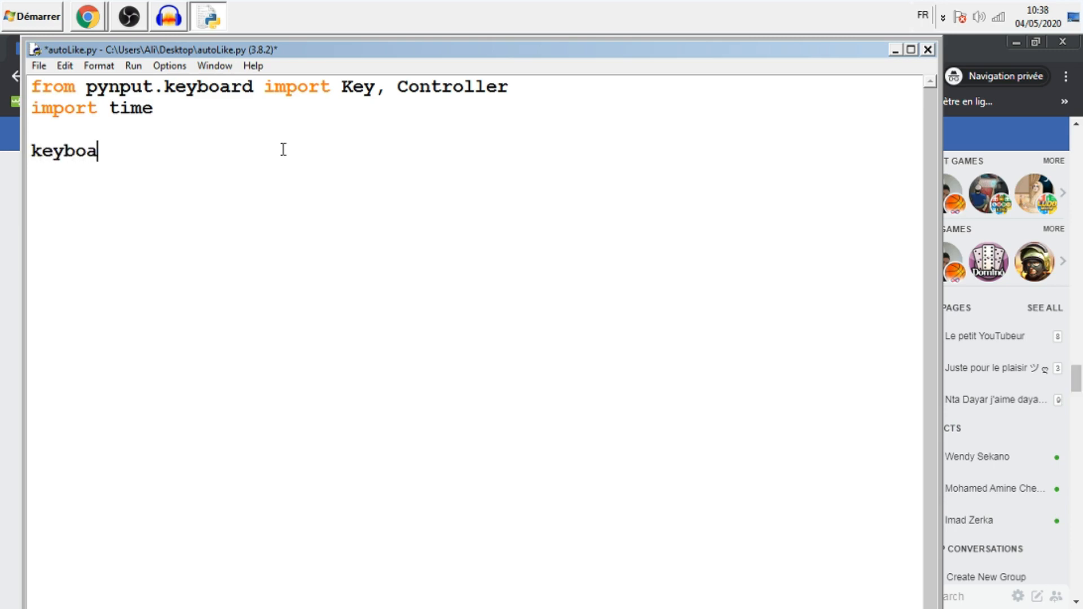
pyautogui.write('rd =')
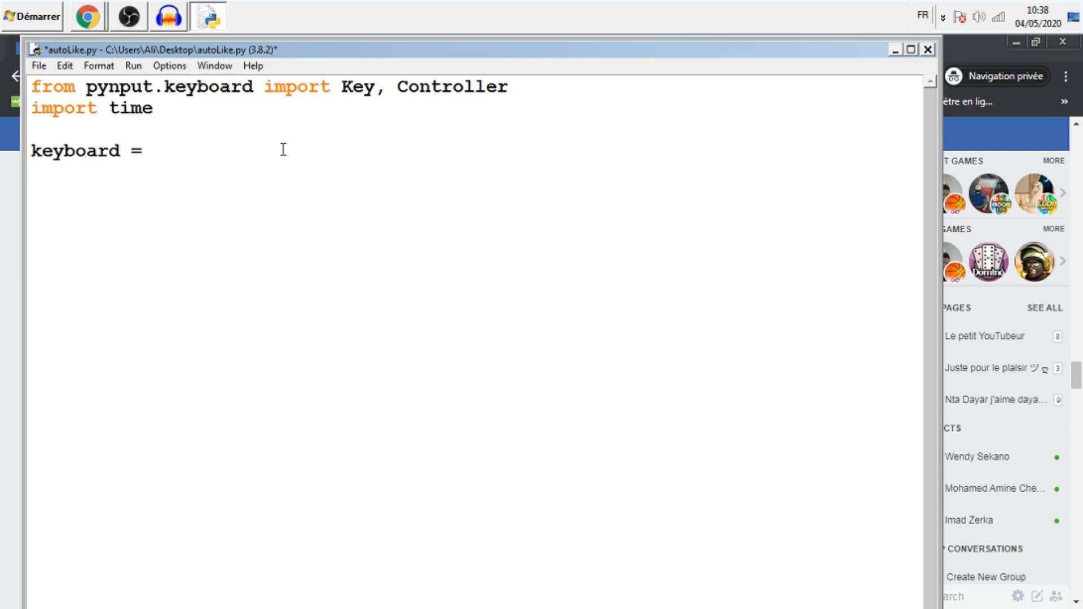
pyautogui.write('controller()')
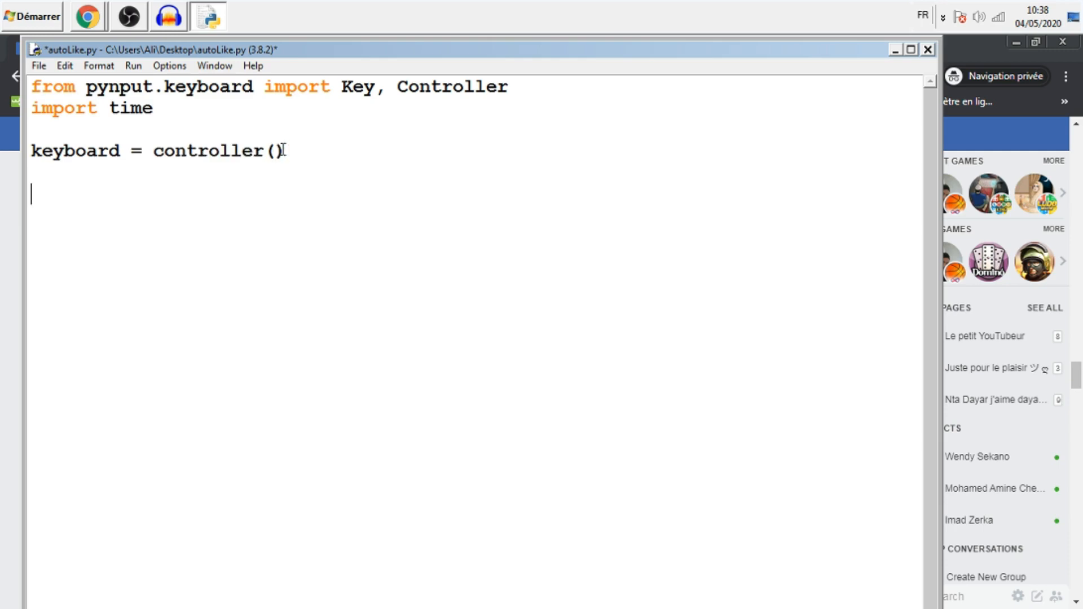
# Add keyboard.press('j') and keyboard.release('j') lines, then the same for 'l'.
pyautogui.write("keyboard.press('j')")
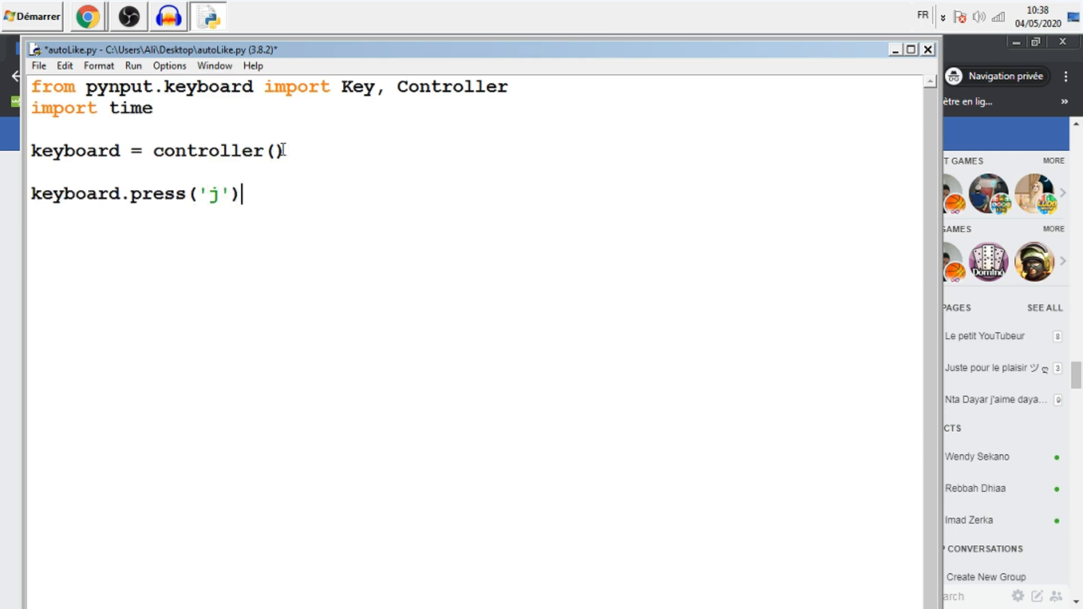
pyautogui.write("keyboard.rela('j')")
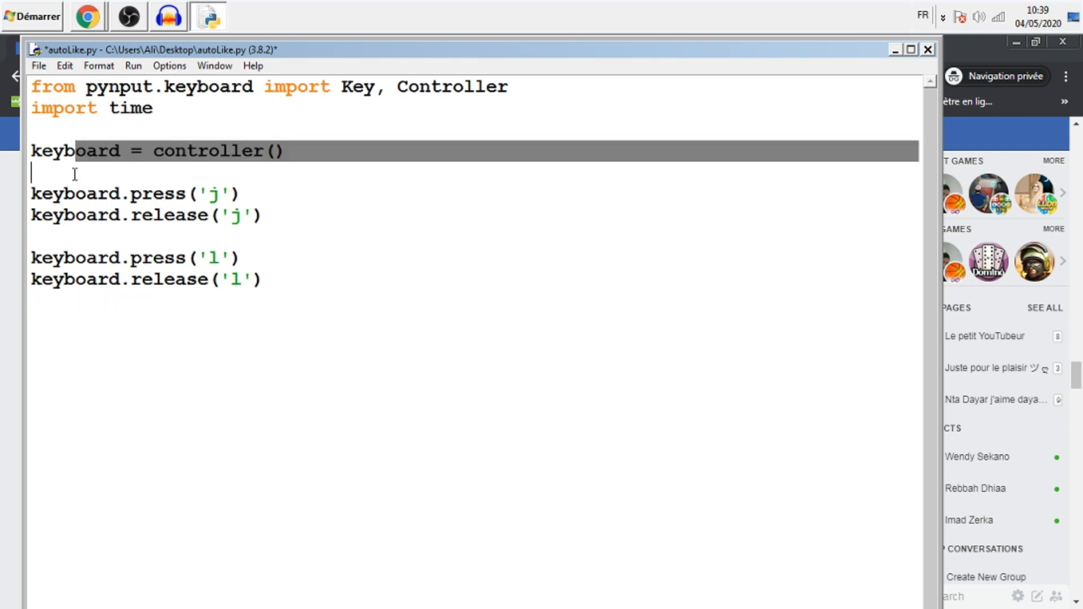
# Wrap the key lines in a while True loop ending with time.sleep(3).
pyautogui.write('whi')
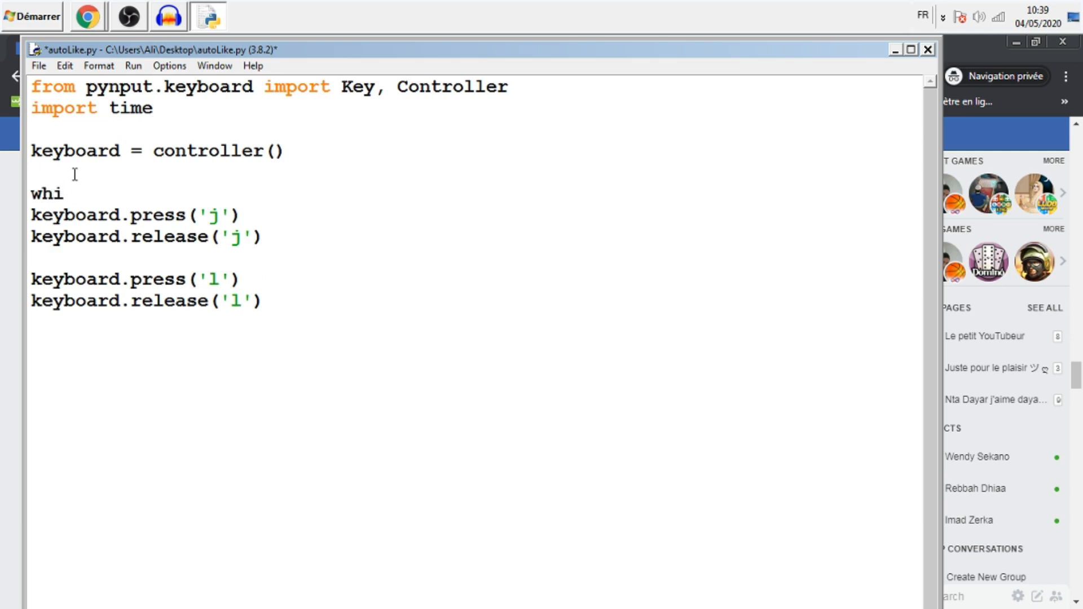
pyautogui.write('le')
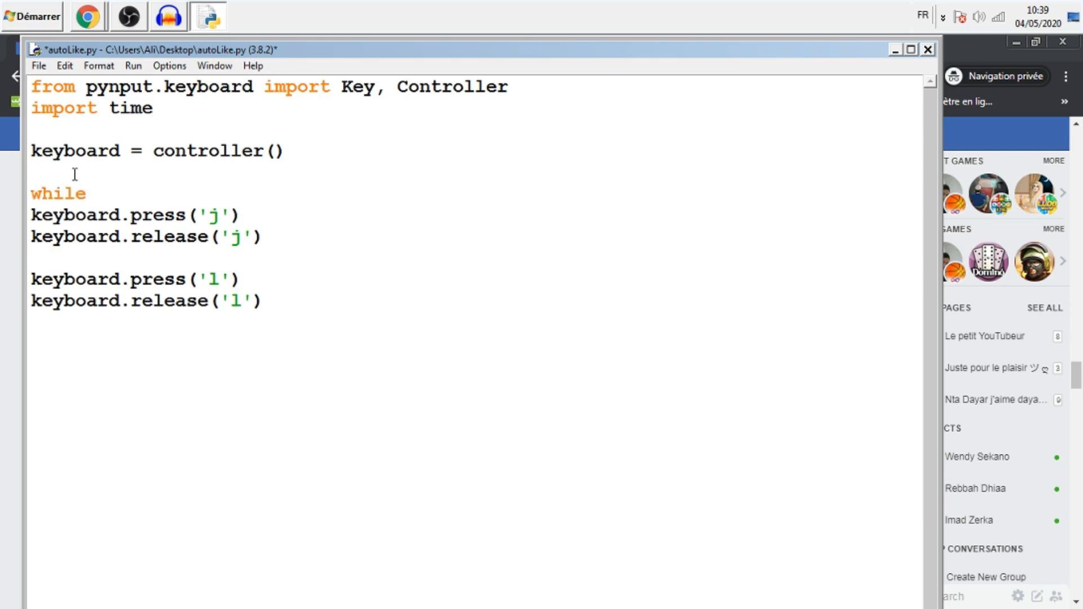
pyautogui.write('True!')
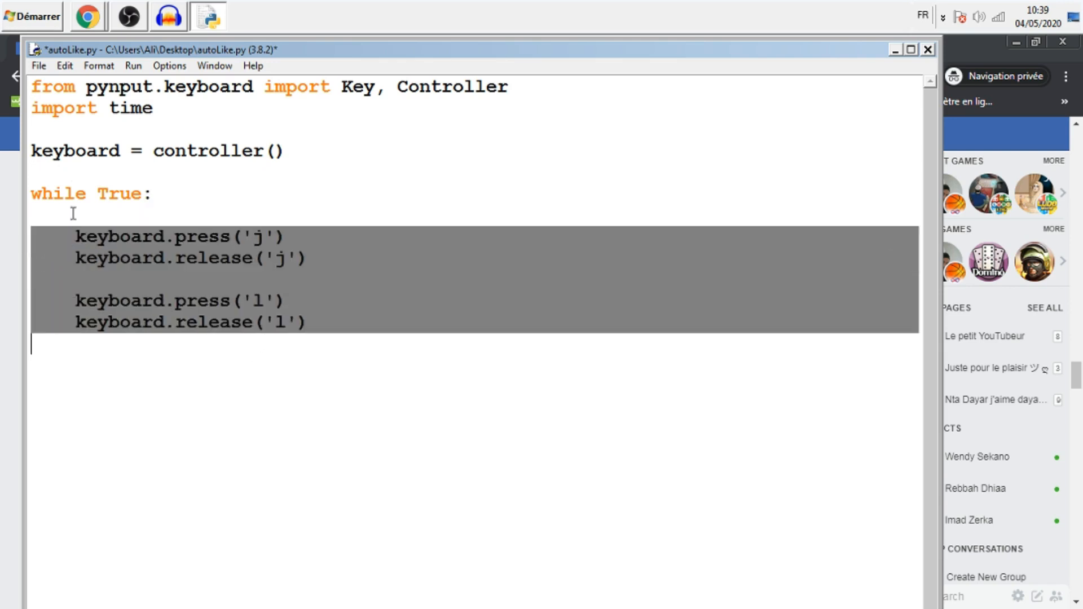
pyautogui.click(318, 300)
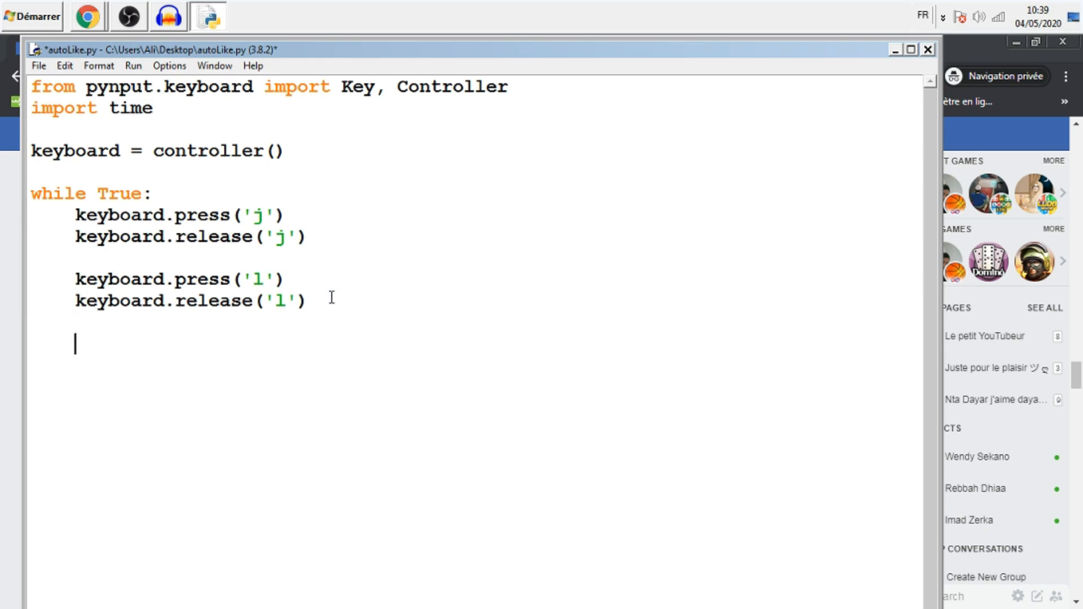
pyautogui.write('time.sleep')
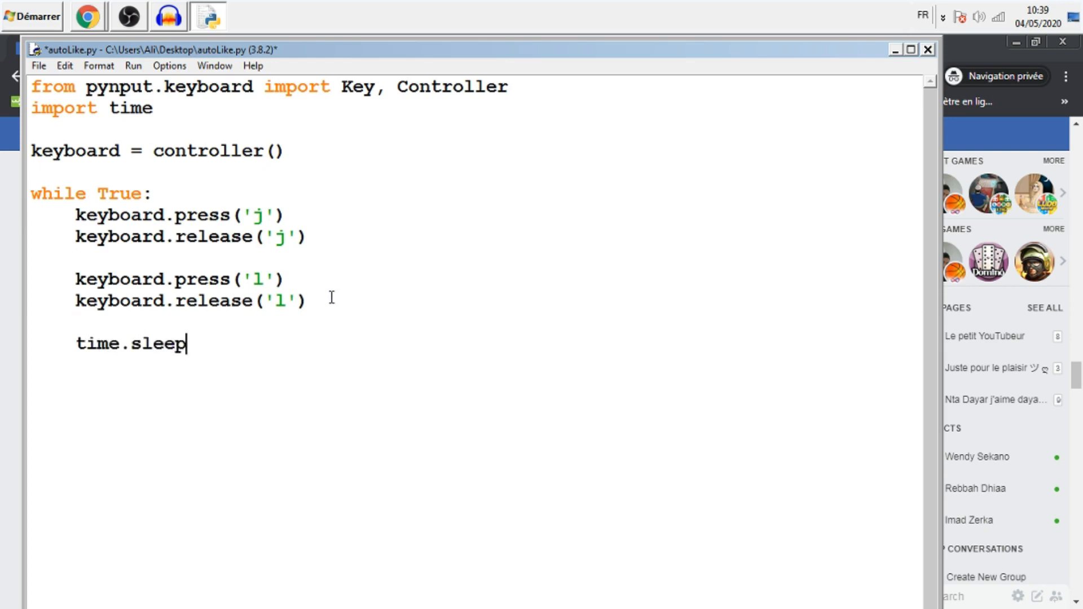
pyautogui.write('(3)')
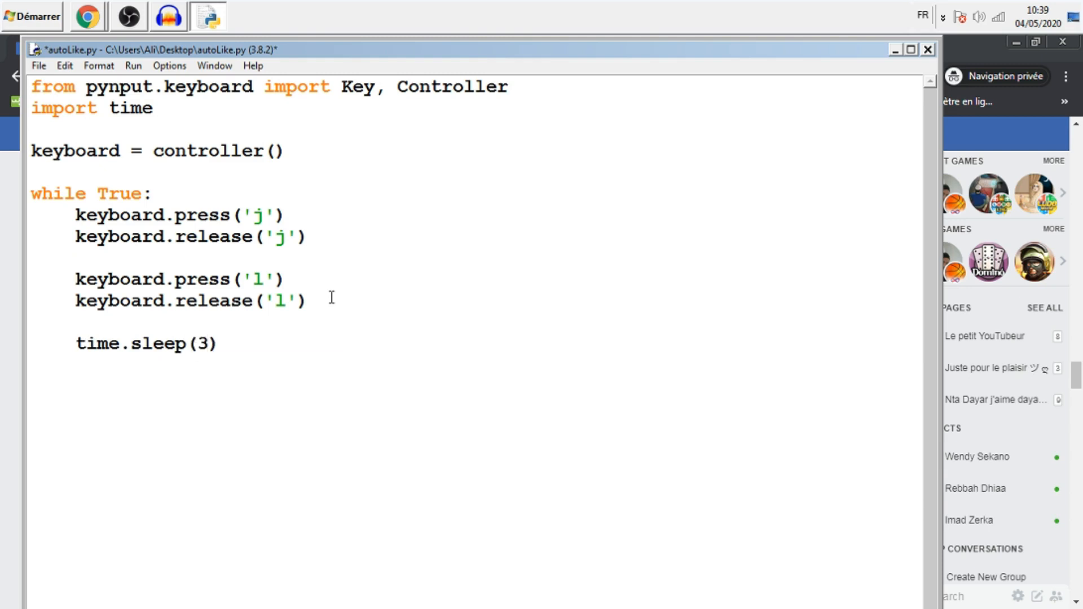
pyautogui.moveTo(136, 179)
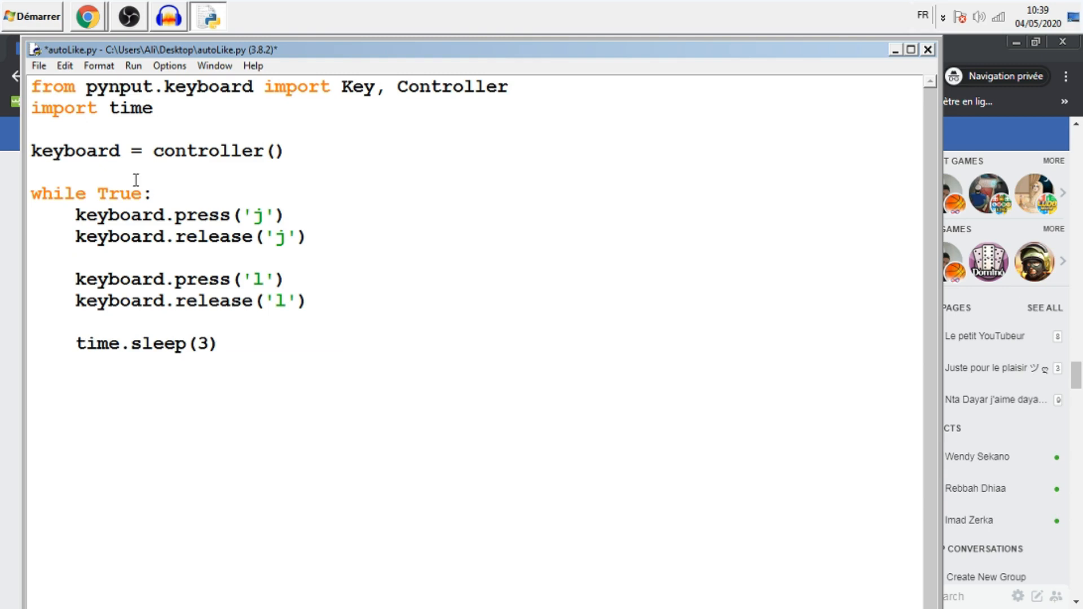
# Begin a time.sleep call before the loop.
pyautogui.write('s')
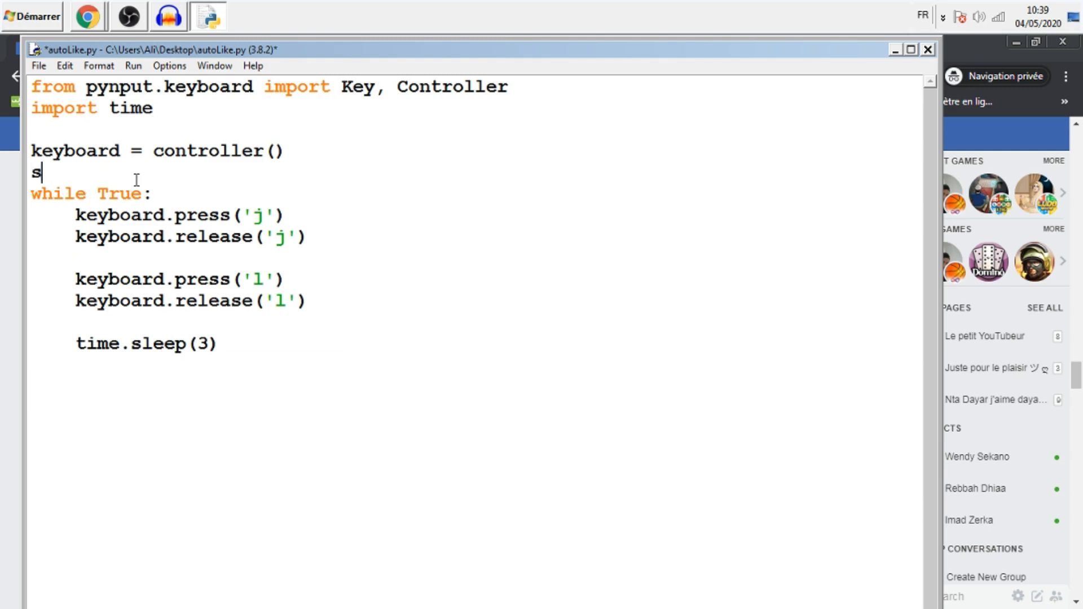
pyautogui.write('ime')
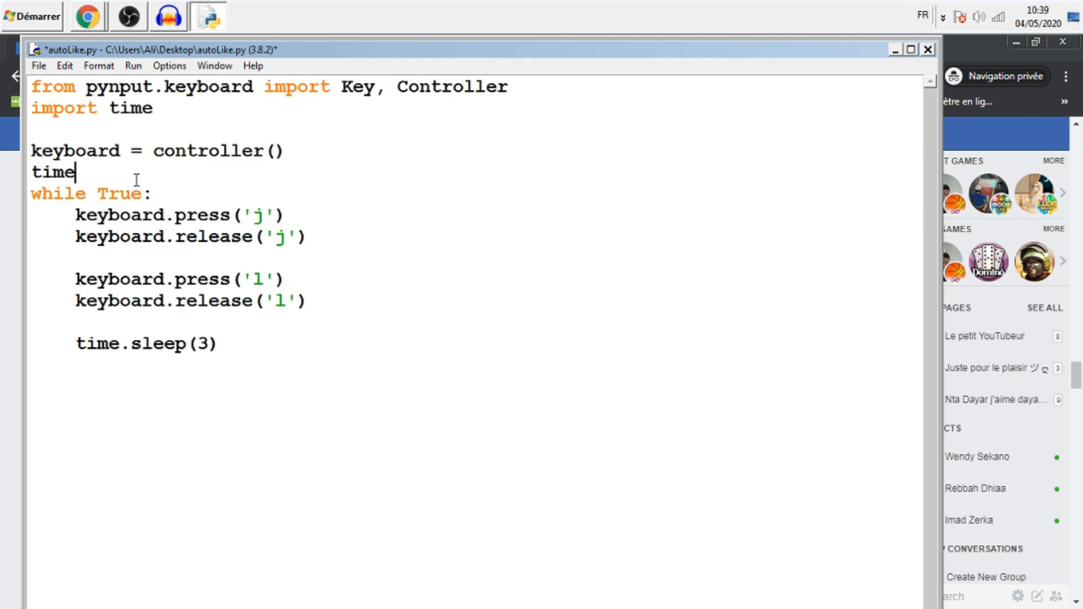
pyautogui.write('.sl')
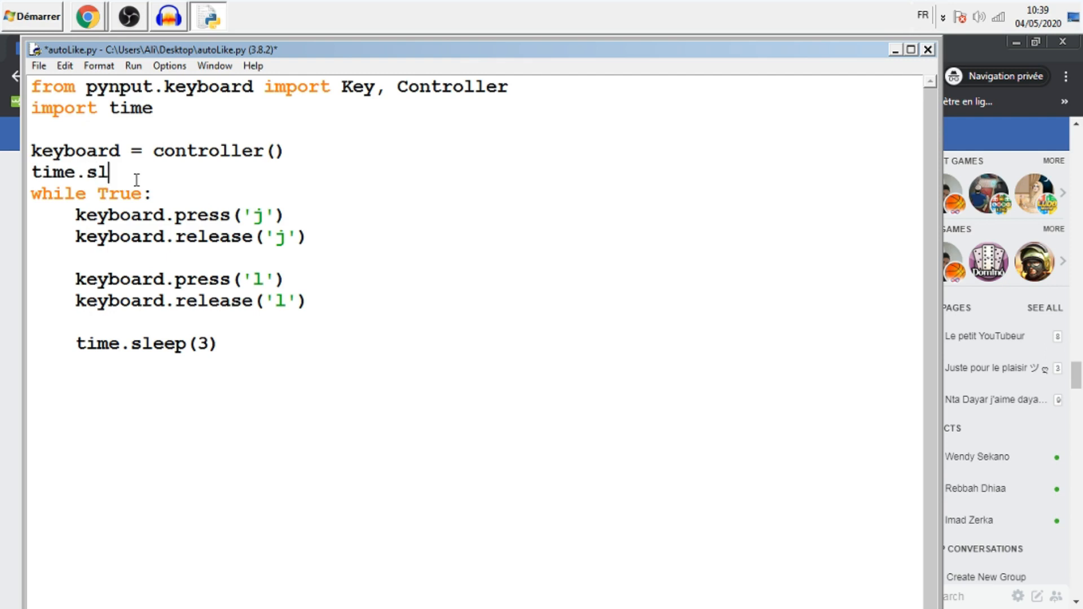
# Run the module via Run > Run Module, getting a NameError for controller.
pyautogui.click(133, 66)
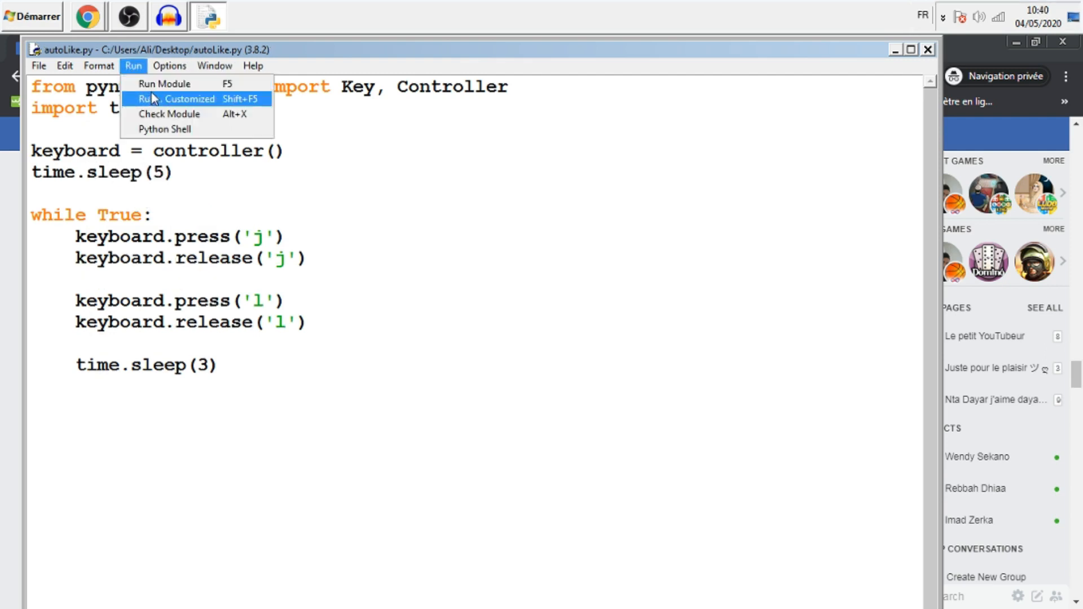
pyautogui.click(165, 83)
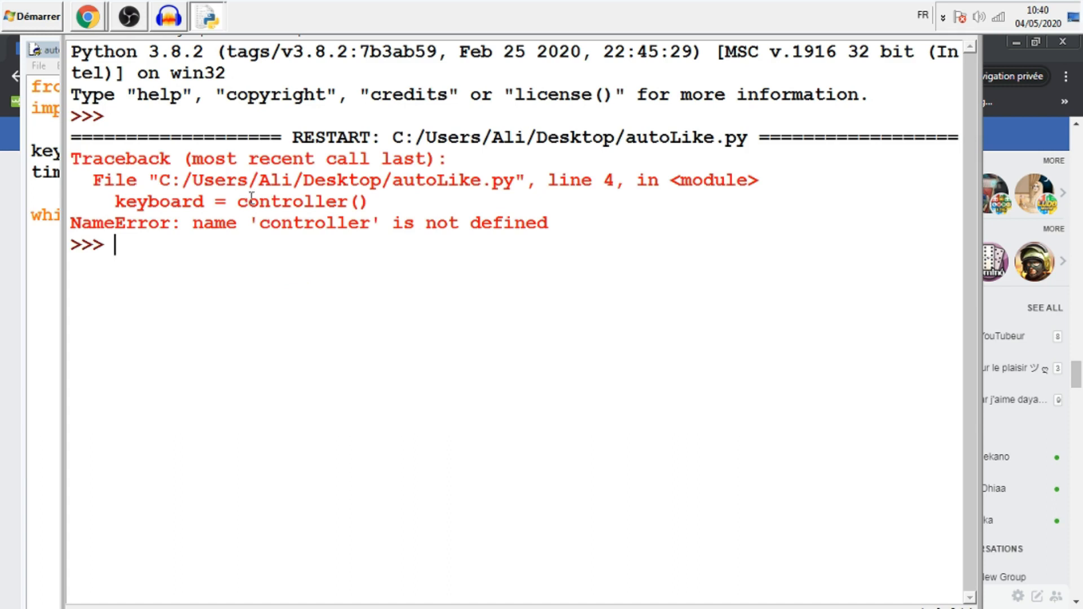
pyautogui.moveTo(120, 256)
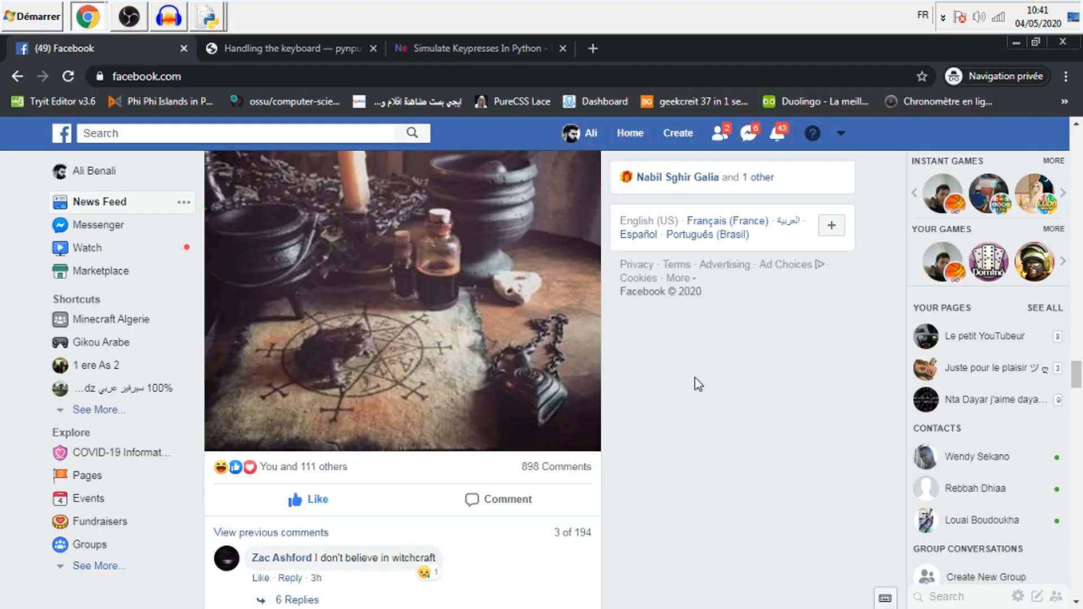
# Watch the script advance the Facebook feed and focus the feed to receive its keypresses.
pyautogui.scroll(-3)
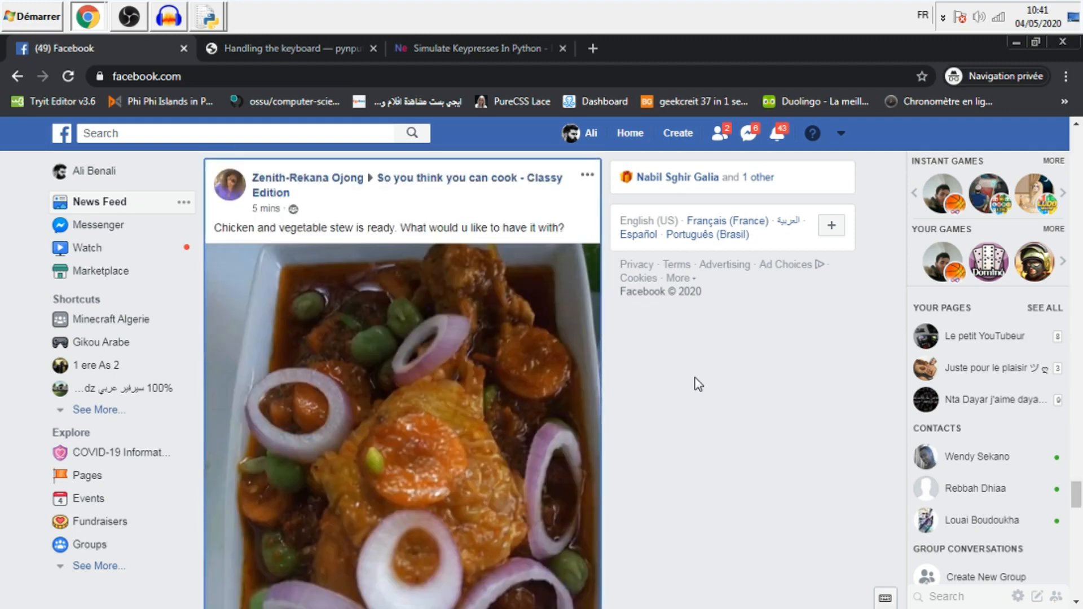
pyautogui.scroll(-3)
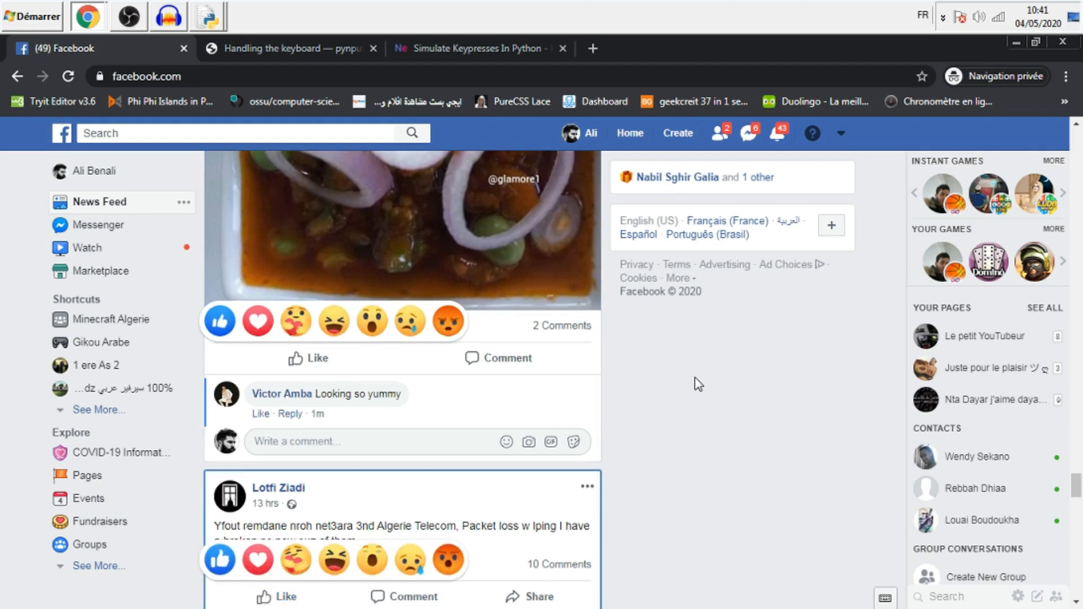
pyautogui.scroll(-3)
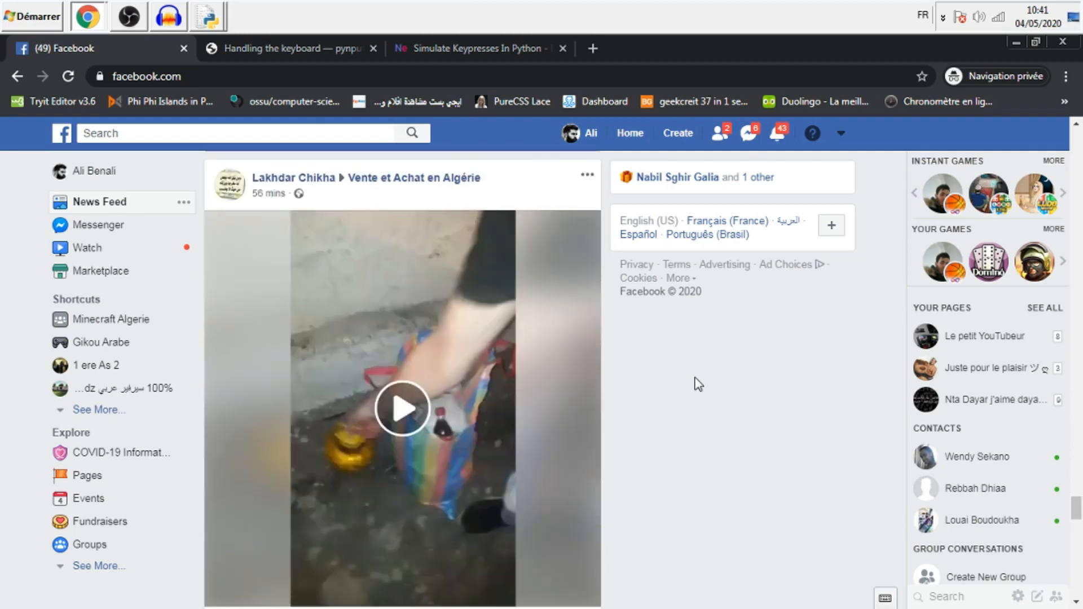
pyautogui.click(402, 408)
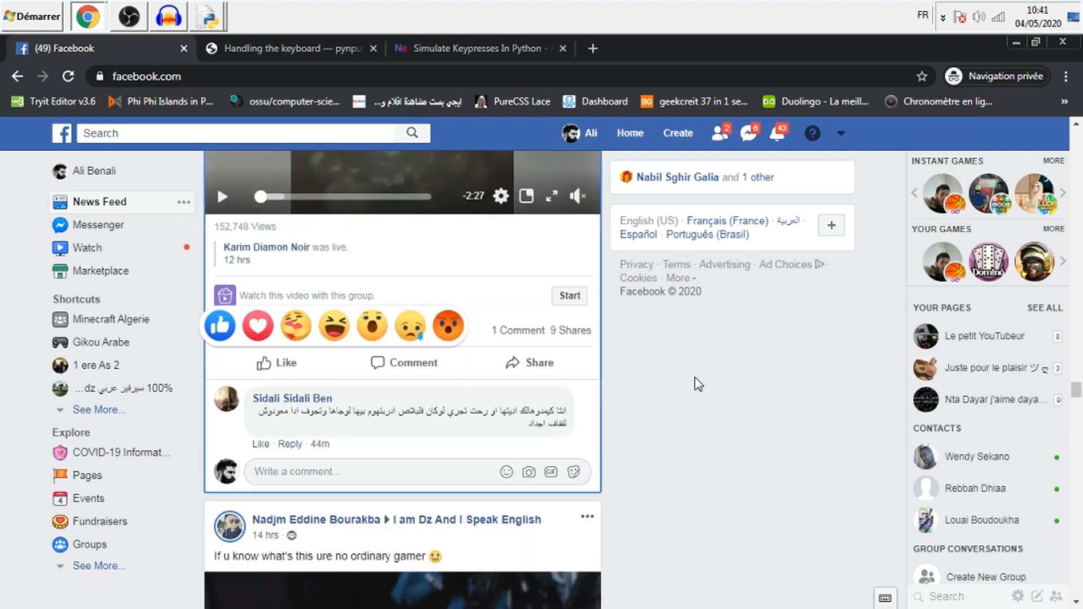
pyautogui.scroll(-3)
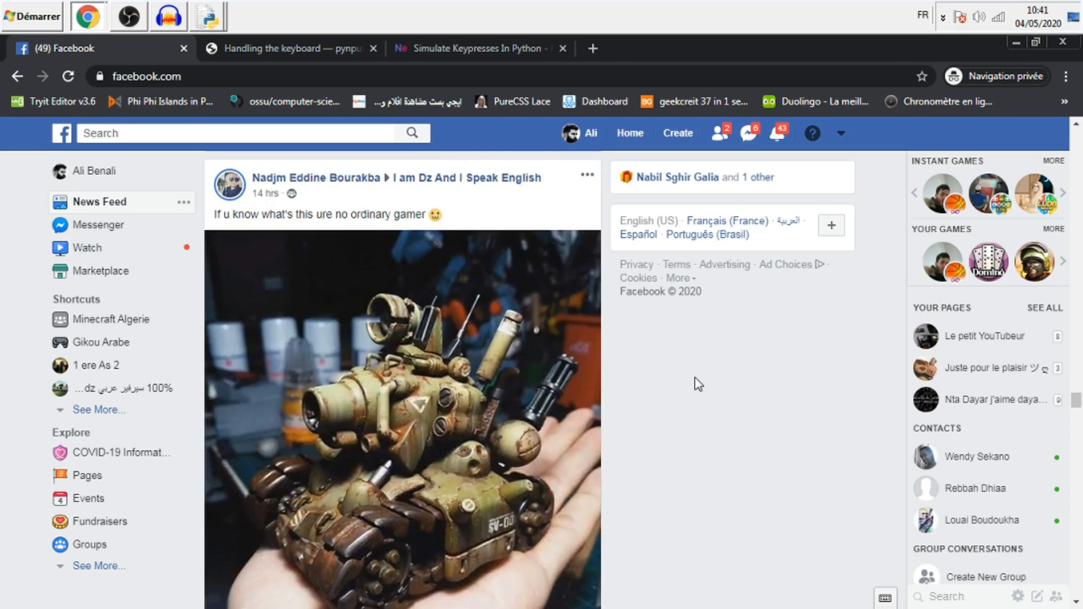
pyautogui.moveTo(232, 21)
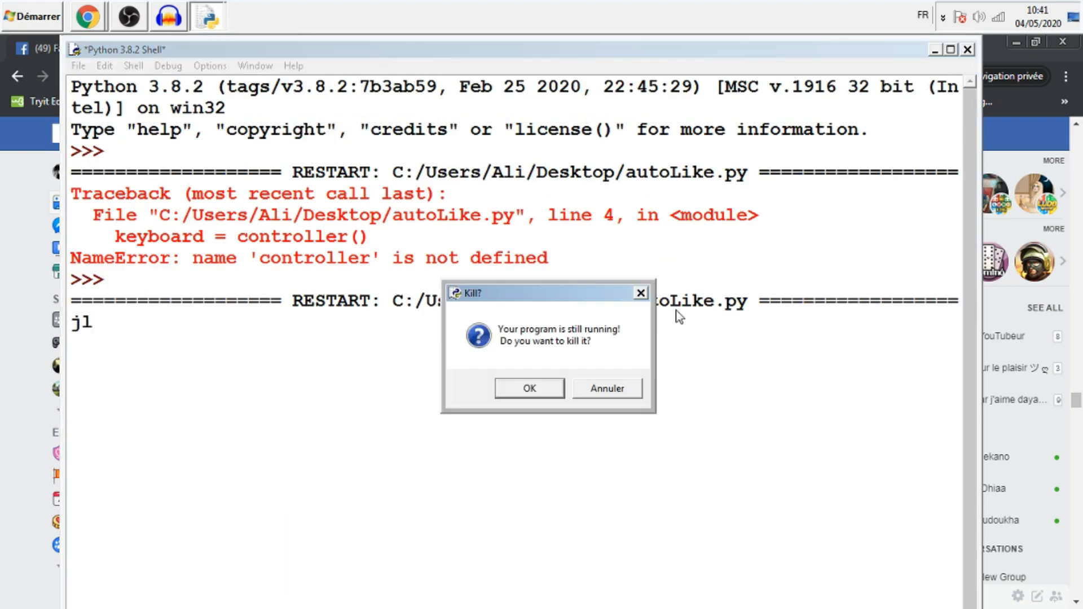
# Confirm killing the running script and copy the 'l' press/release lines.
pyautogui.click(529, 387)
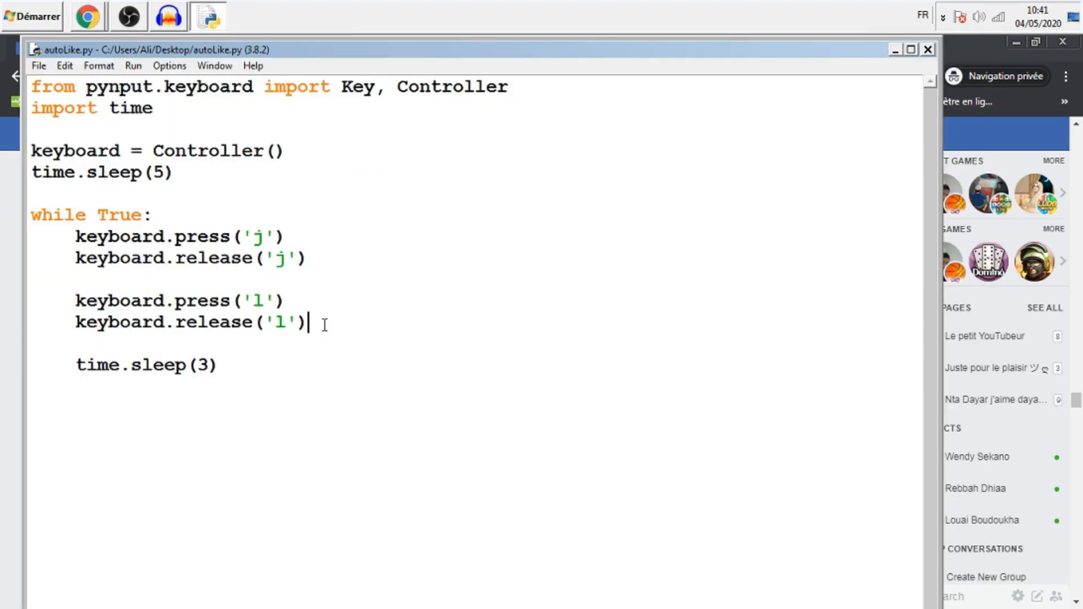
pyautogui.moveTo(75, 300); pyautogui.dragTo(306, 322)
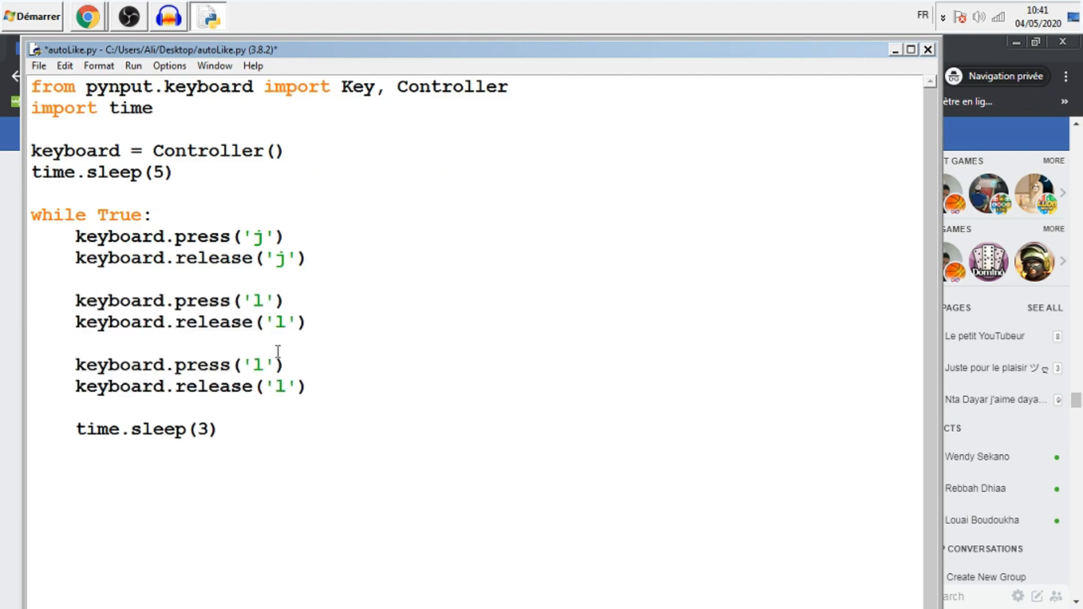
# Replace 'l' with Key.enter in both copied lines, then save and run.
pyautogui.doubleClick(258, 365)
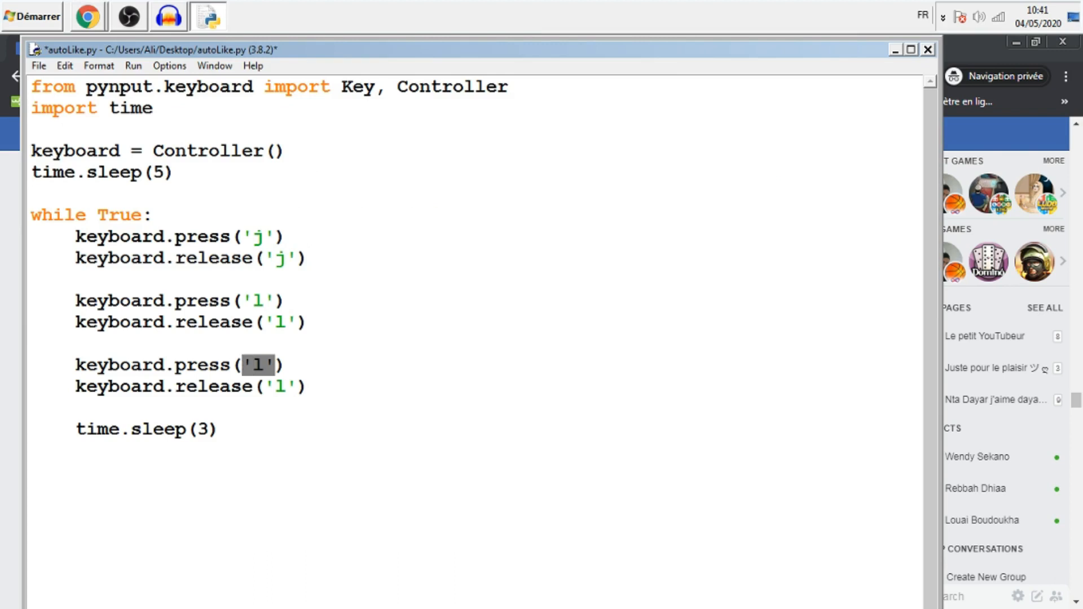
pyautogui.press('Delete')
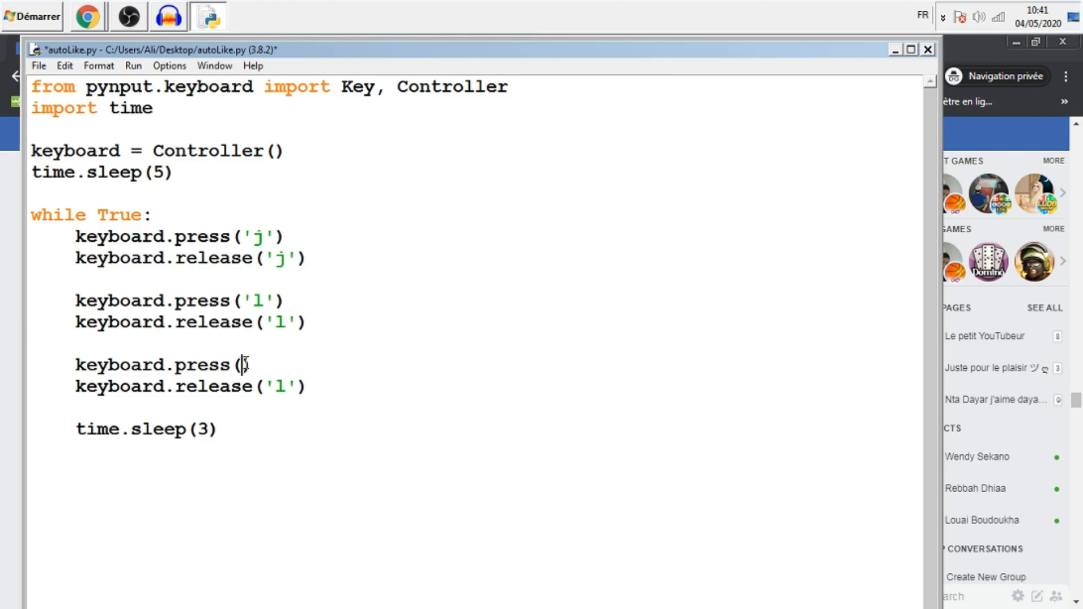
pyautogui.write('Key')
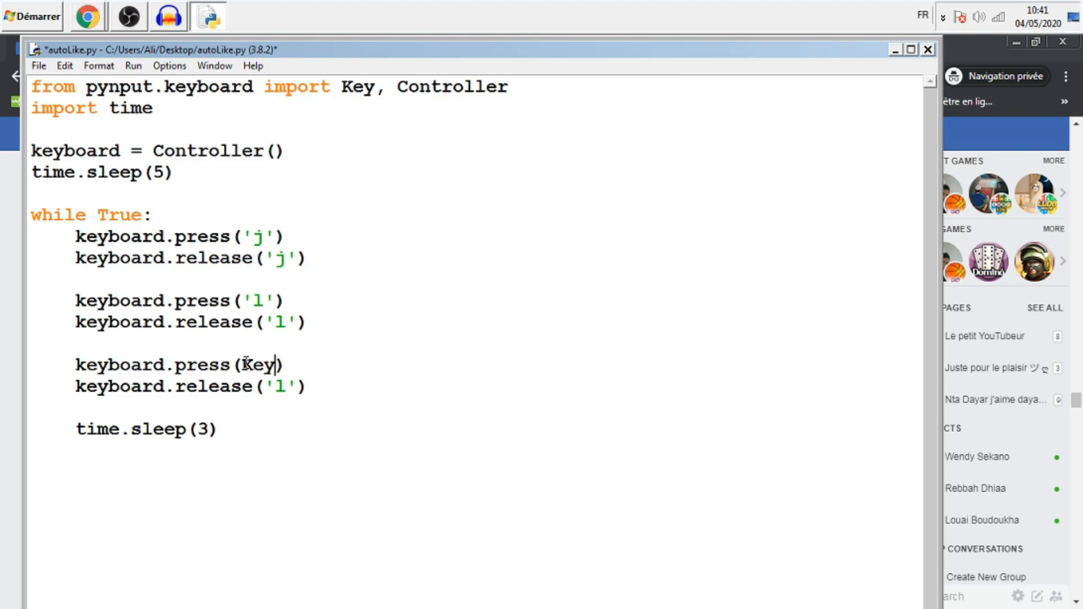
pyautogui.write('.enter')
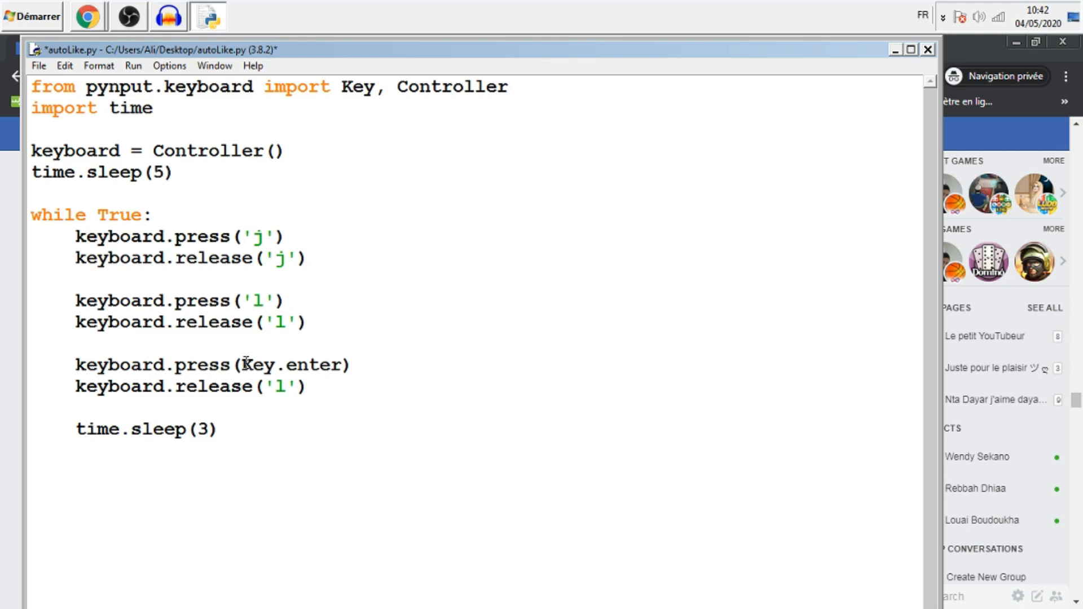
pyautogui.write('Key.enter')
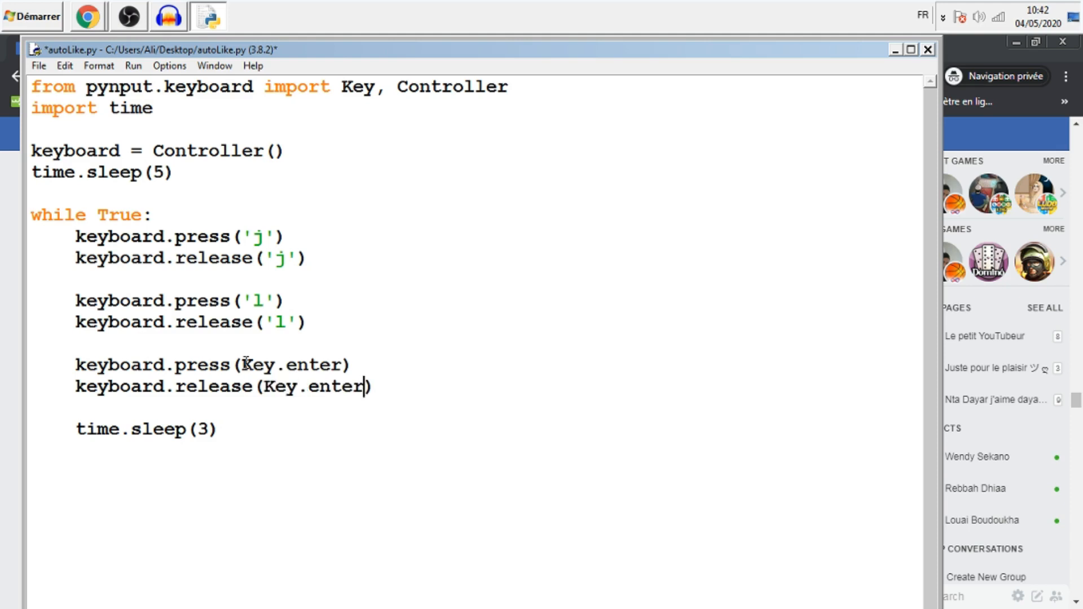
pyautogui.press('ctrl+s')
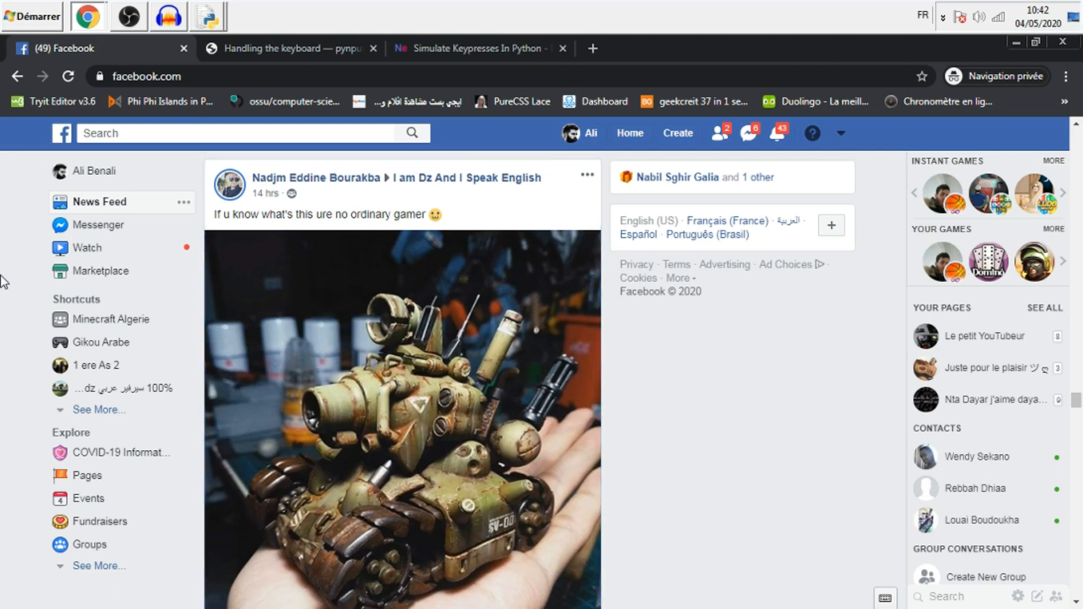
# Let the script like successive feed posts, from the UV lamp ad to the Messenger screenshot.
pyautogui.scroll(-3)
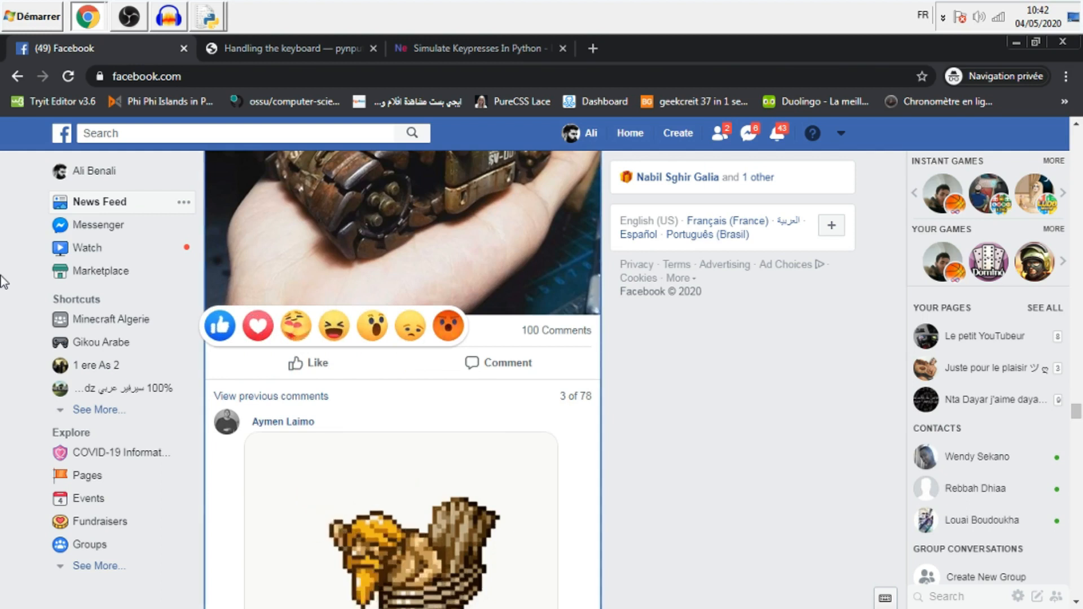
pyautogui.scroll(-3)
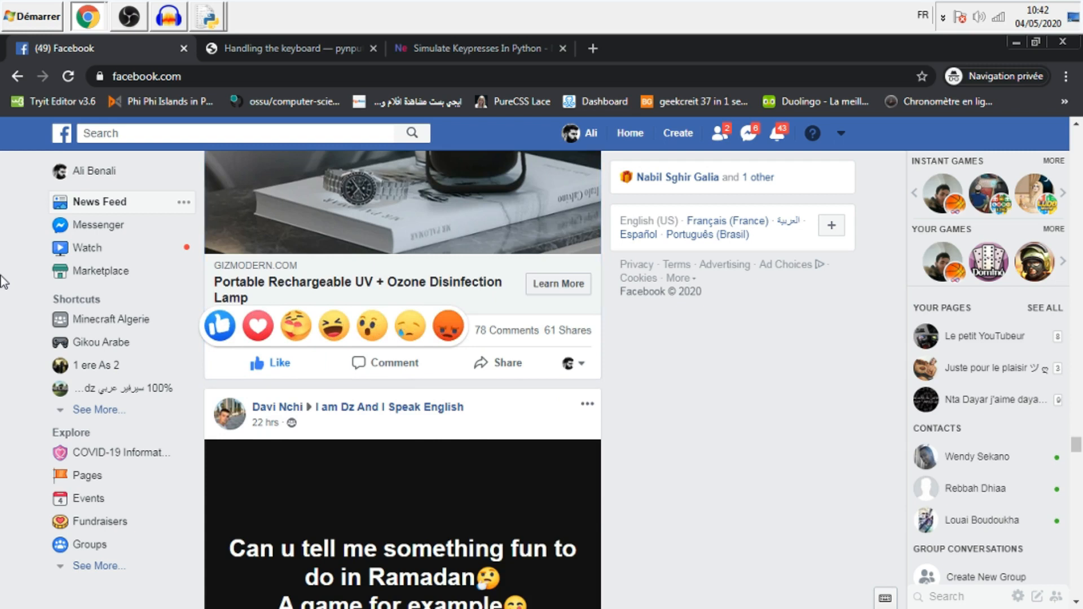
pyautogui.scroll(-3)
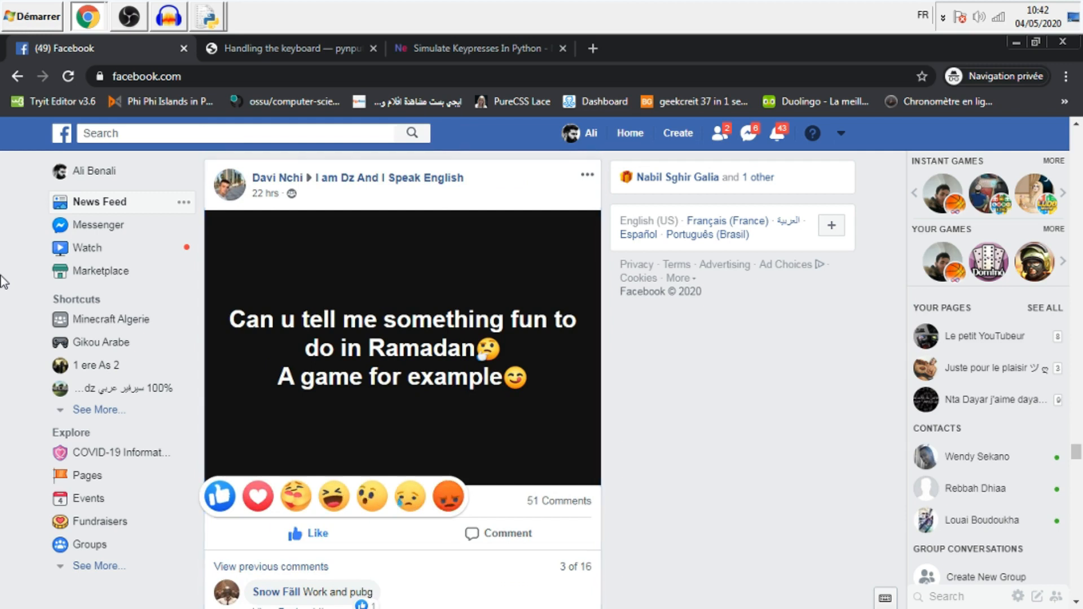
pyautogui.scroll(-3)
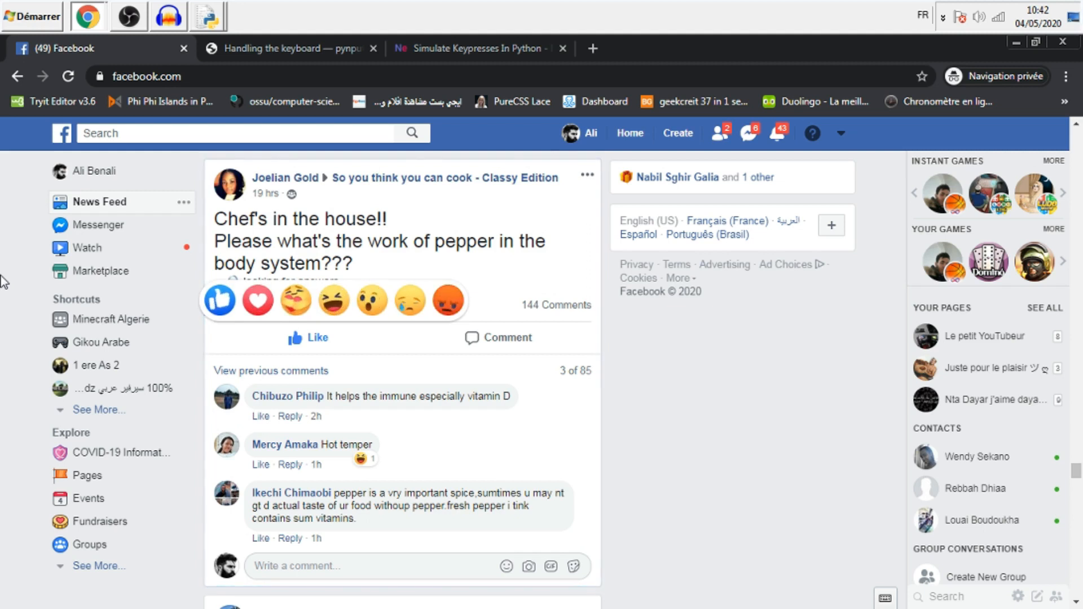
pyautogui.scroll(-3)
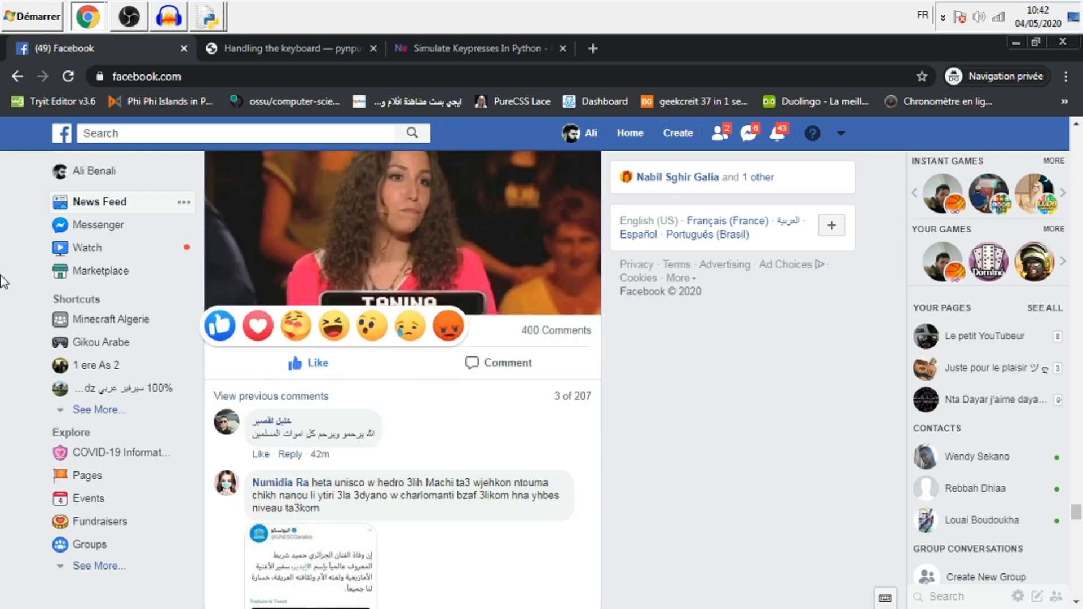
pyautogui.scroll(-3)
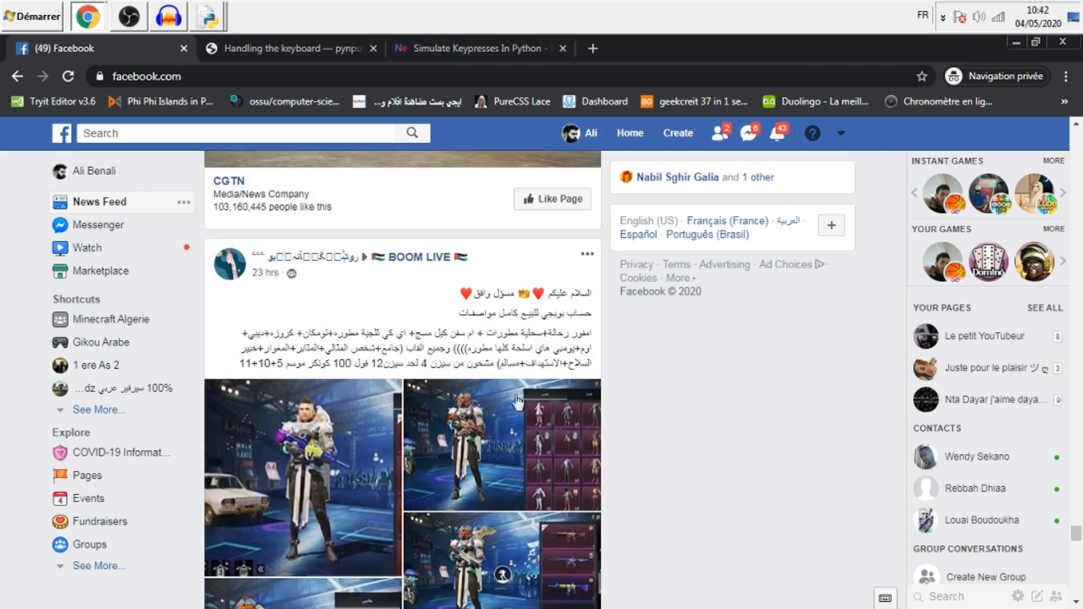
pyautogui.scroll(-3)
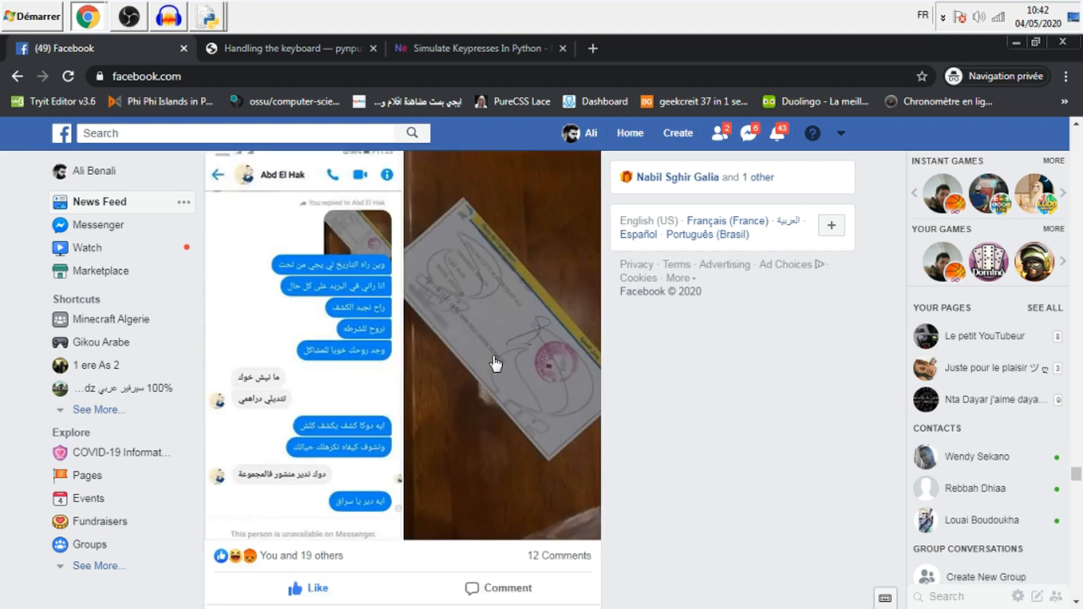
pyautogui.scroll(-3)
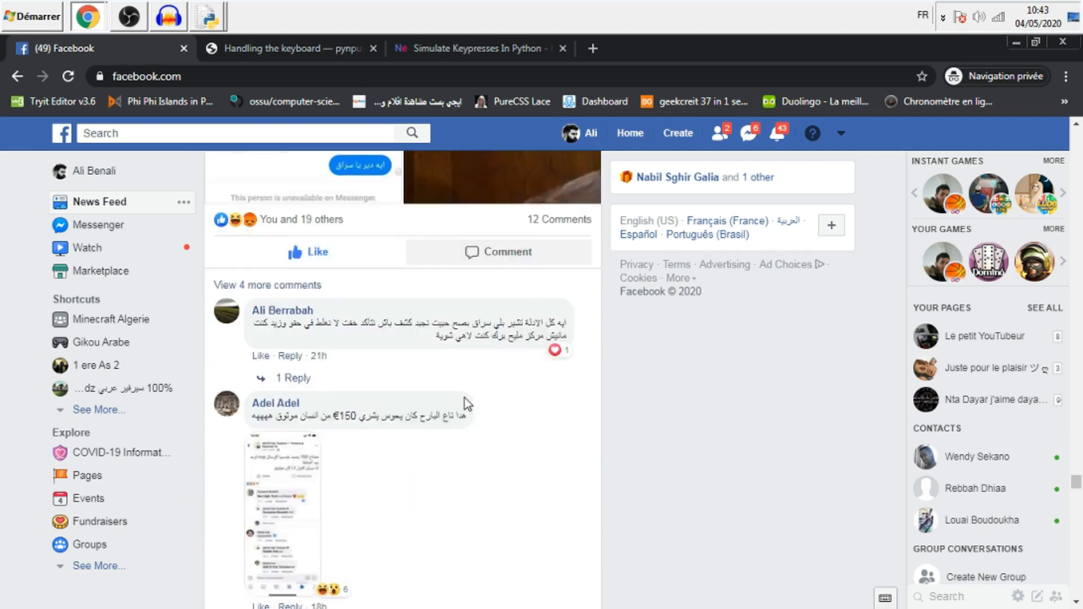
pyautogui.scroll(-3)
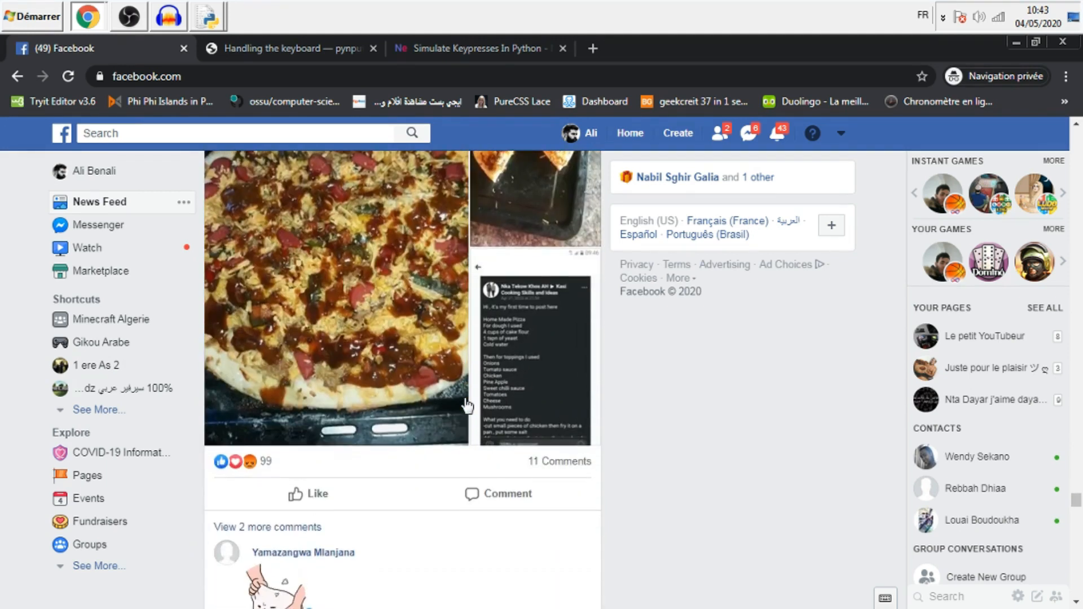
pyautogui.scroll(-3)
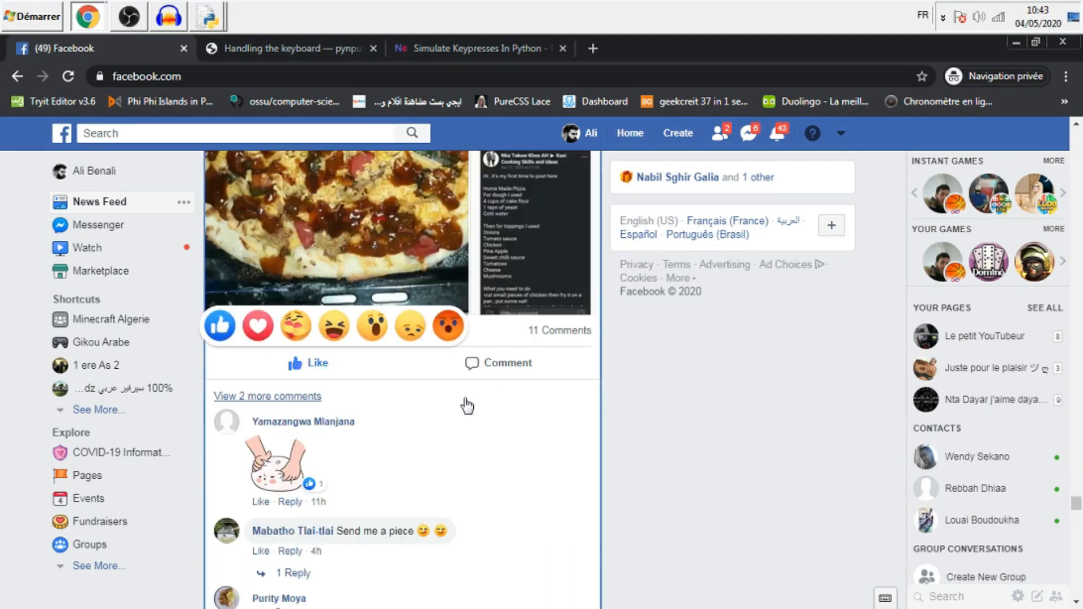
pyautogui.scroll(-3)
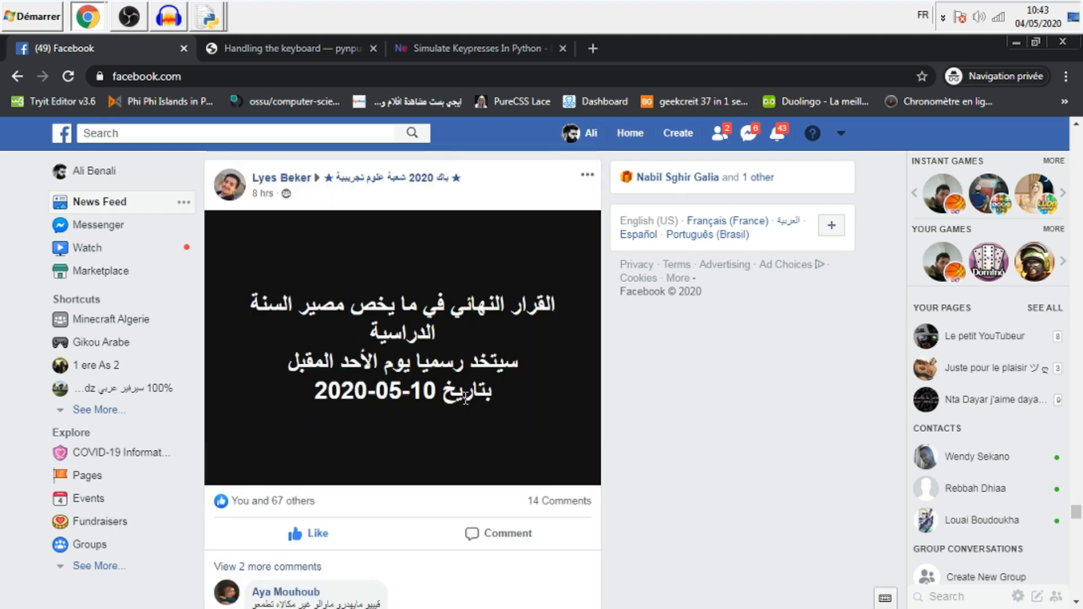
pyautogui.moveTo(306, 537)
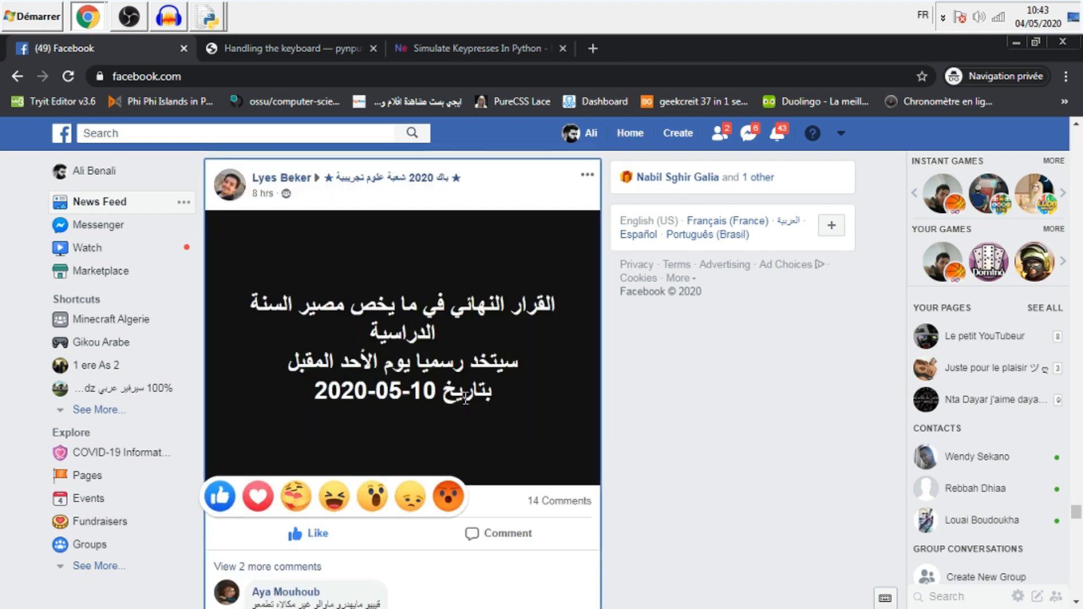